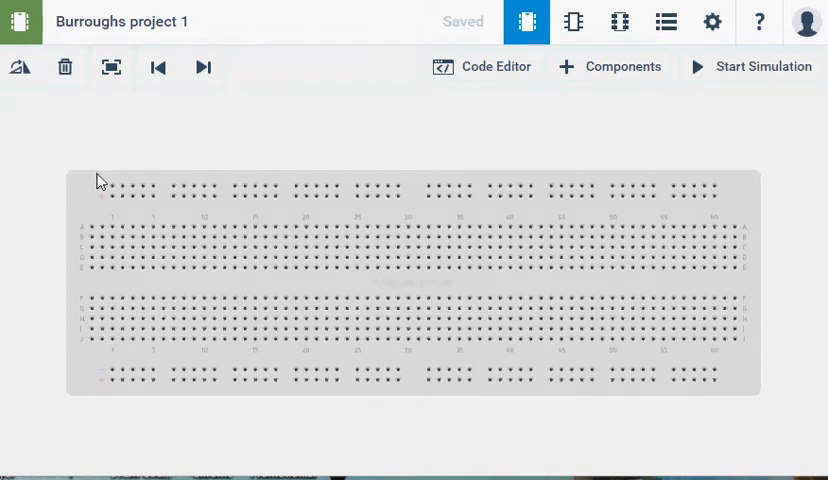
pyautogui.moveTo(318, 28)
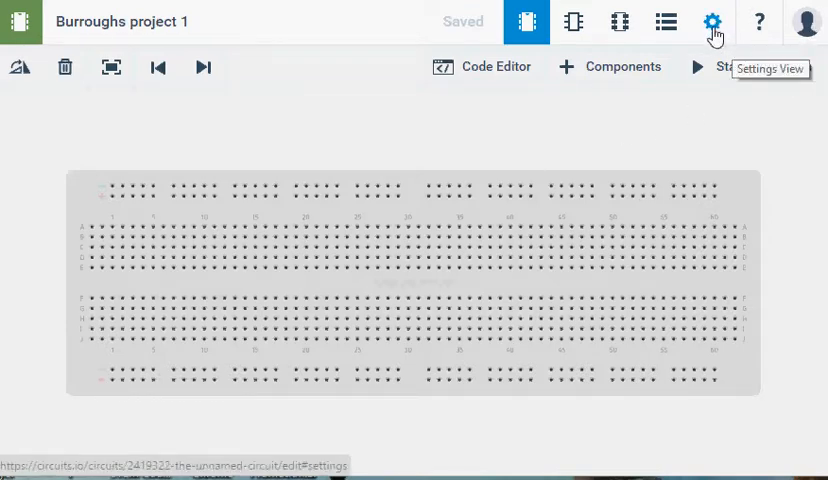
# Step: Show the circuit's settings and select, then deselect, the project name 'Burroughs project 1'
pyautogui.click(712, 22)
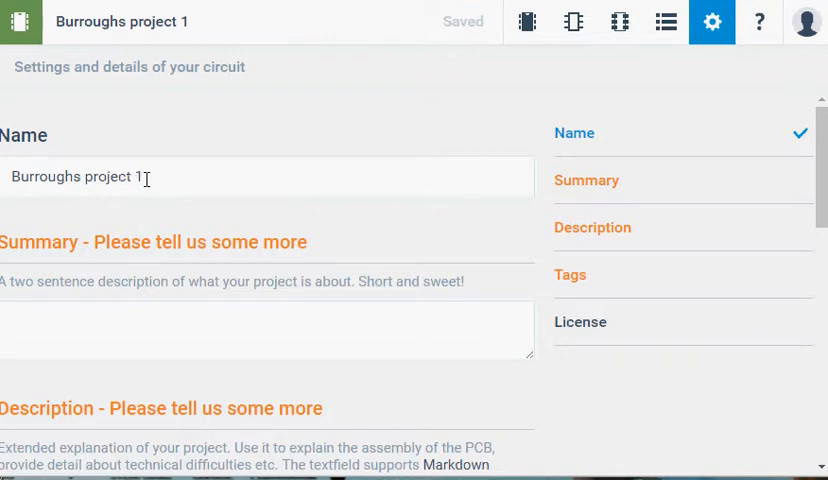
pyautogui.tripleClick(76, 176)
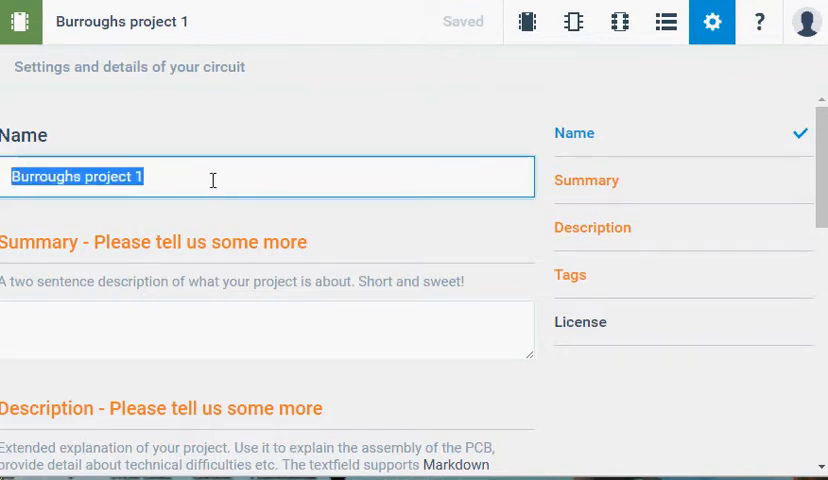
pyautogui.click(144, 176)
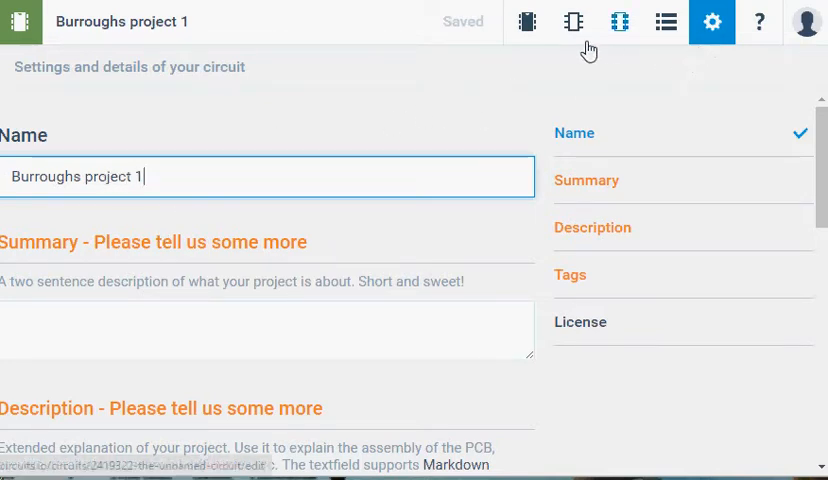
pyautogui.moveTo(572, 22)
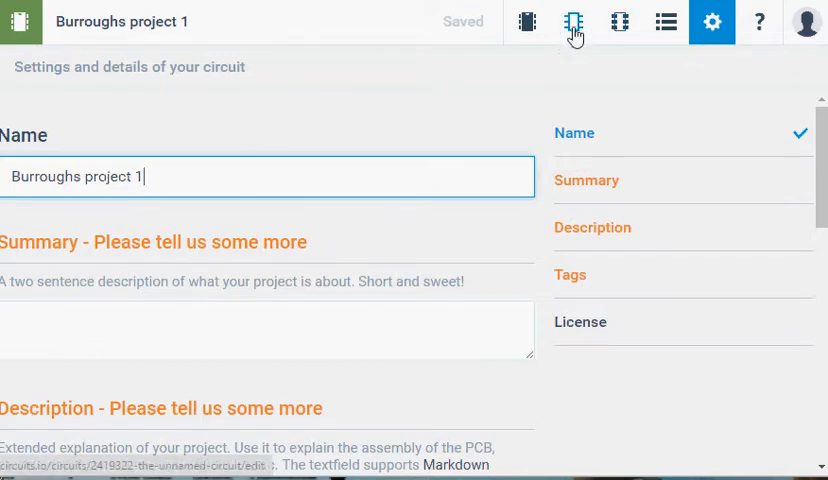
# Step: View the schematic and PCB layouts, then the empty Bill of Materials
pyautogui.click(572, 22)
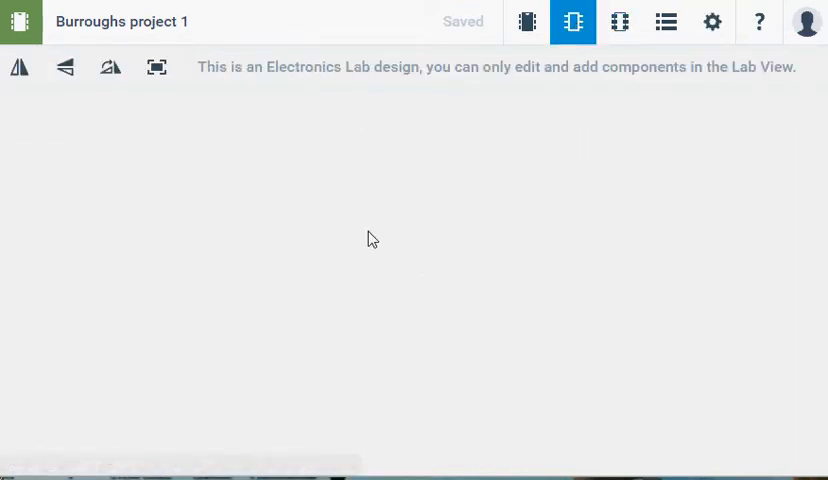
pyautogui.click(620, 20)
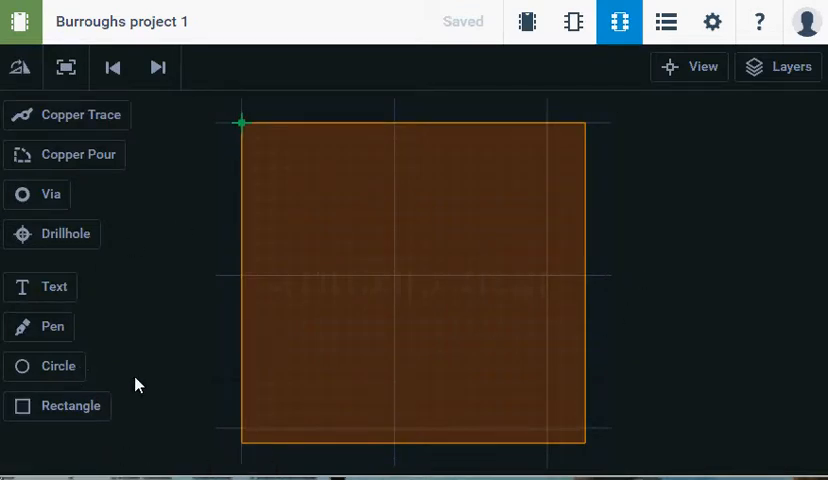
pyautogui.moveTo(238, 340)
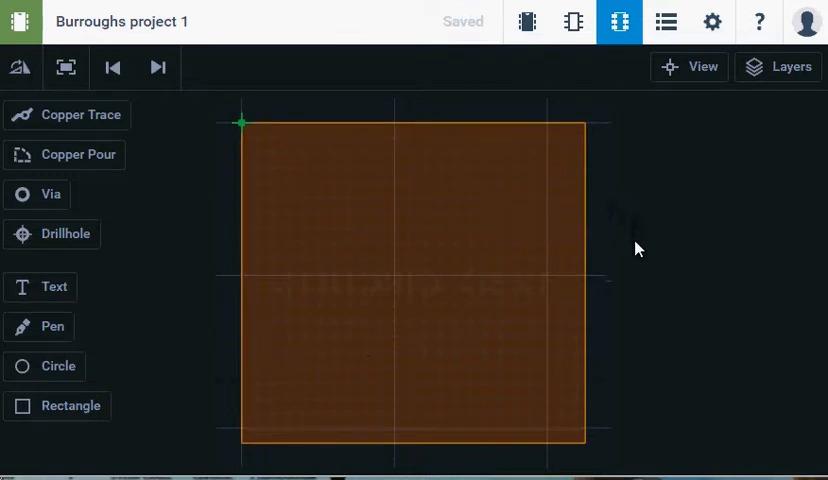
pyautogui.click(664, 22)
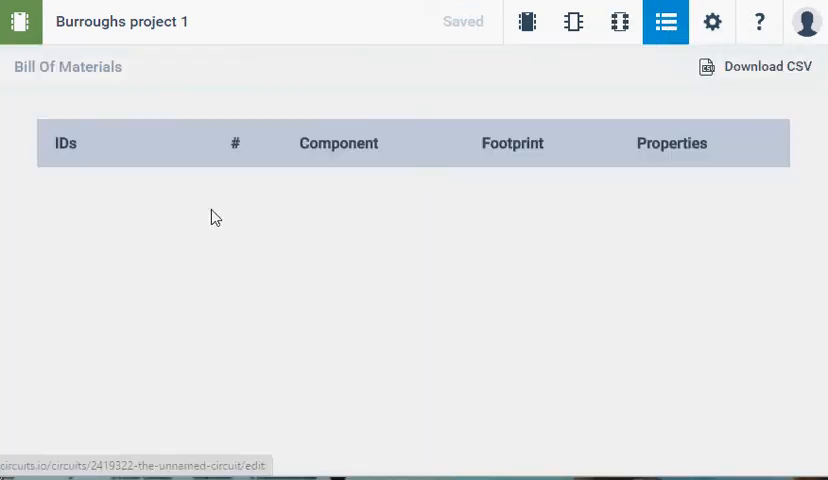
pyautogui.moveTo(122, 244)
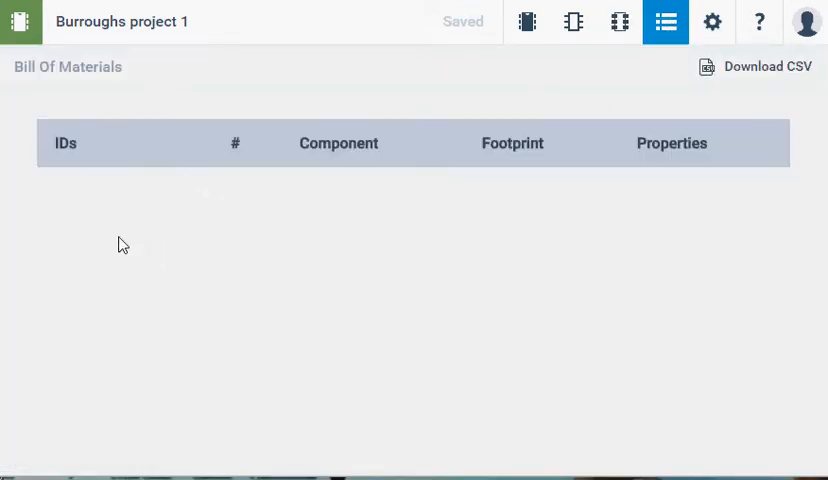
pyautogui.moveTo(418, 156)
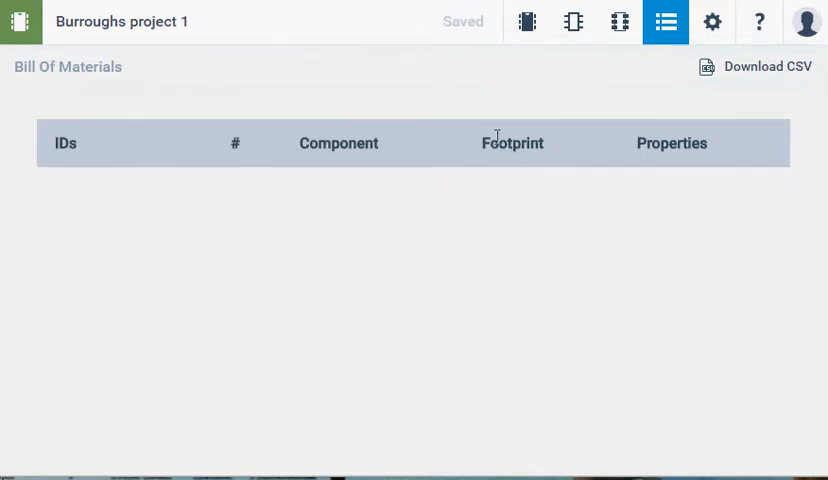
pyautogui.moveTo(528, 20)
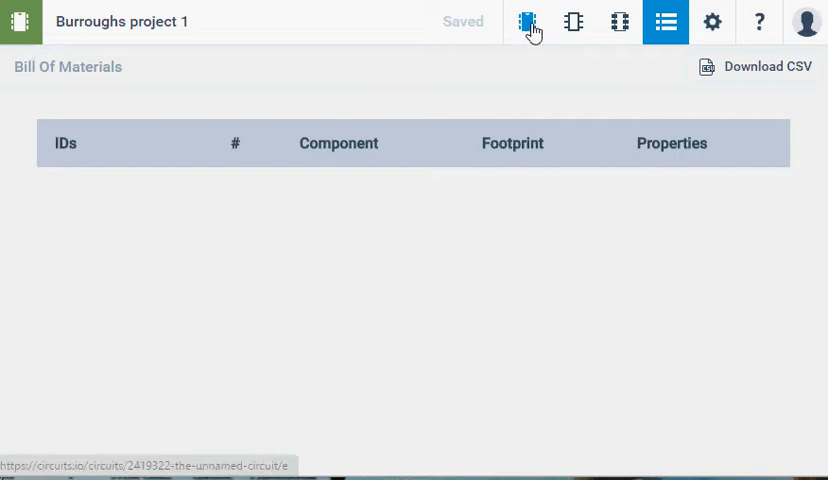
# Step: Return to the empty breadboard lab view
pyautogui.click(528, 20)
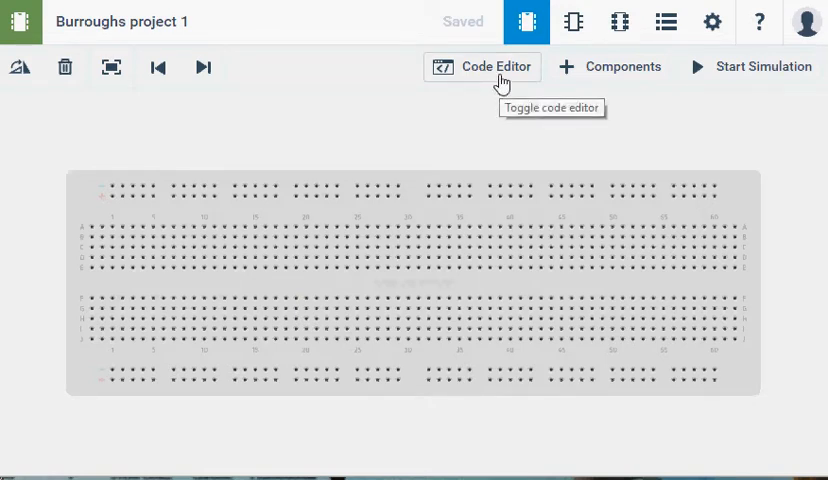
pyautogui.moveTo(640, 78)
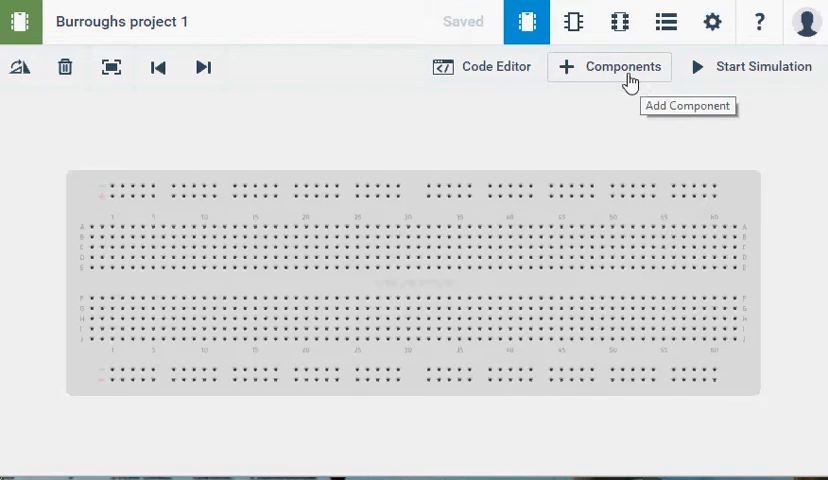
pyautogui.moveTo(788, 66)
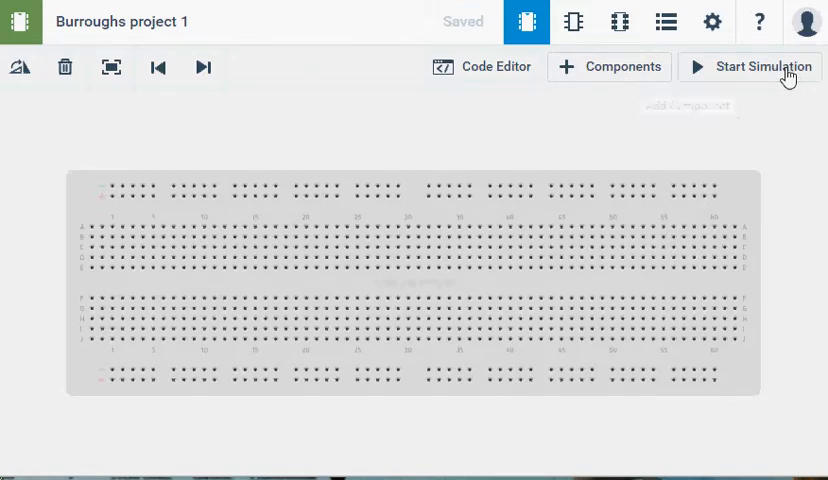
pyautogui.moveTo(788, 72)
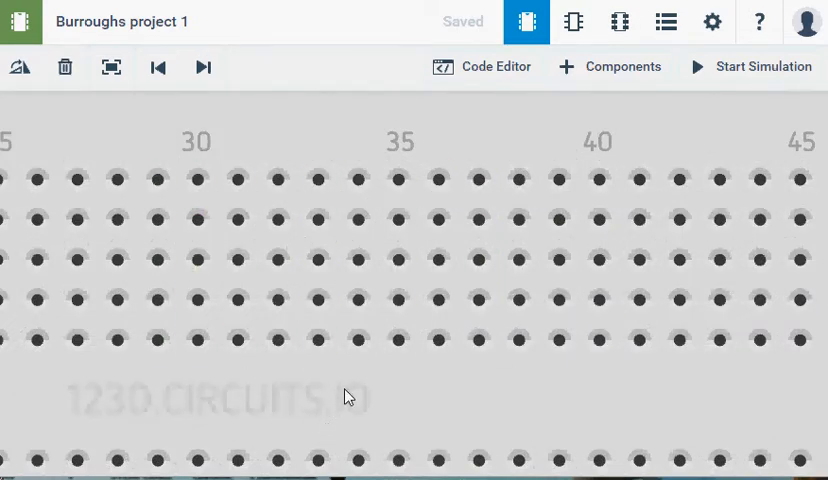
pyautogui.moveTo(456, 402)
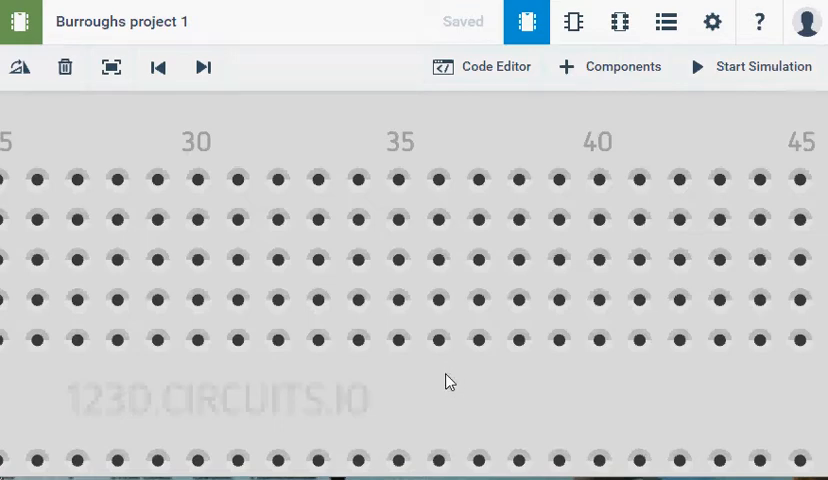
pyautogui.click(440, 300)
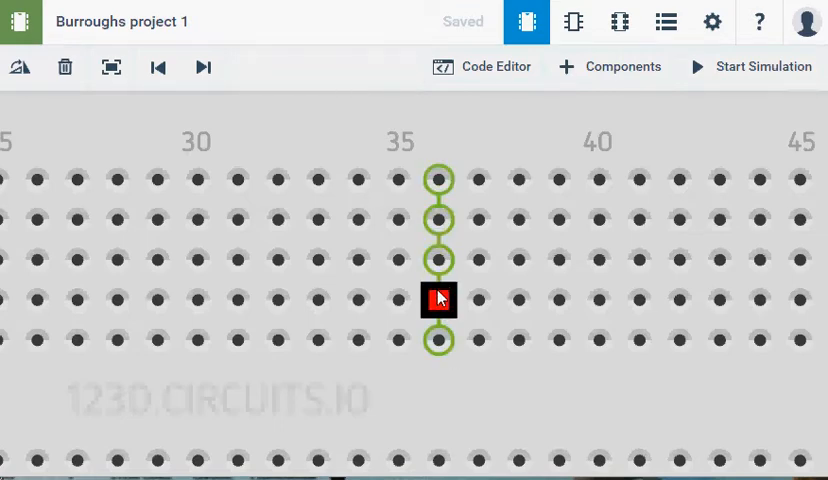
pyautogui.moveTo(440, 300); pyautogui.dragTo(440, 180)
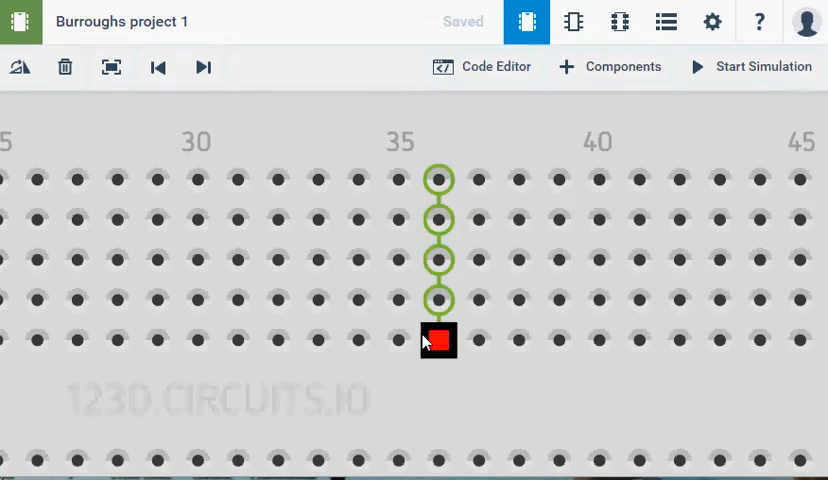
pyautogui.moveTo(438, 340); pyautogui.dragTo(478, 180)
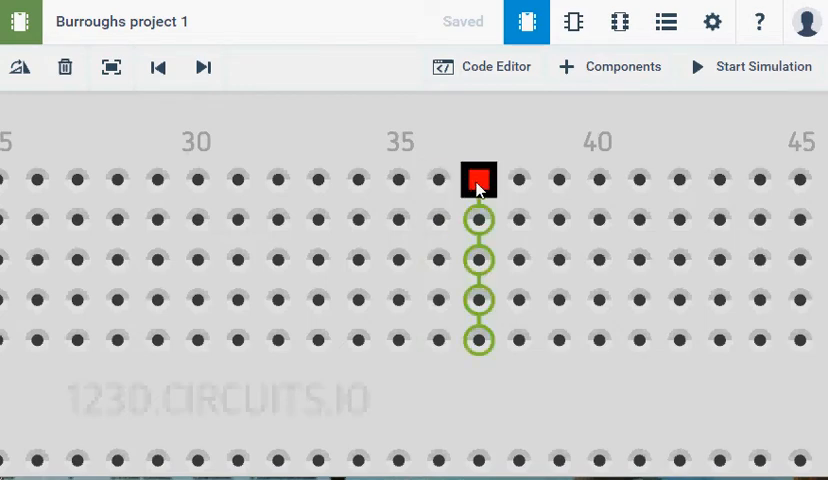
pyautogui.moveTo(478, 180); pyautogui.dragTo(478, 220)
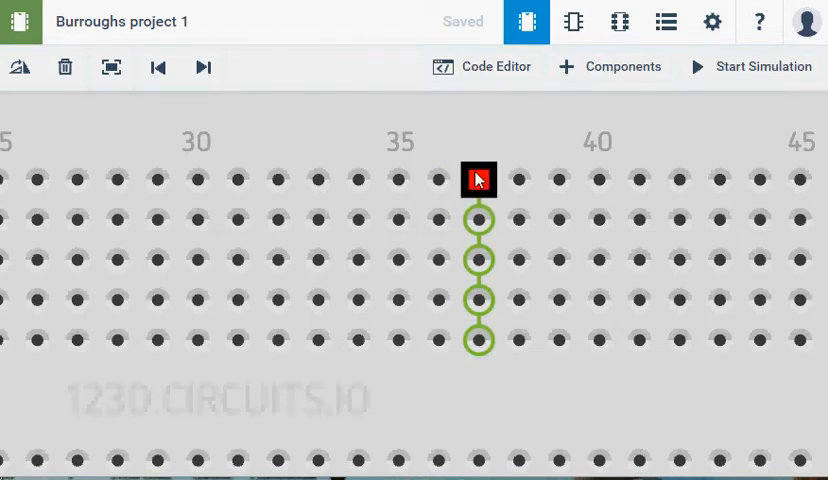
pyautogui.click(478, 180)
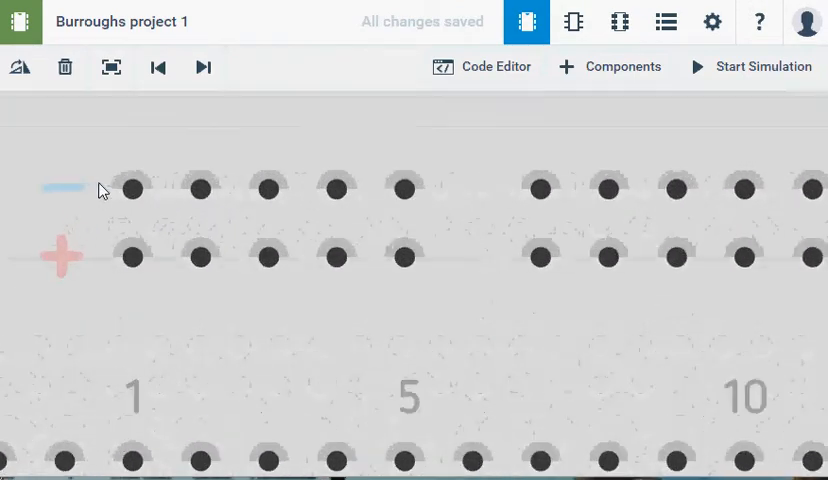
pyautogui.click(132, 256)
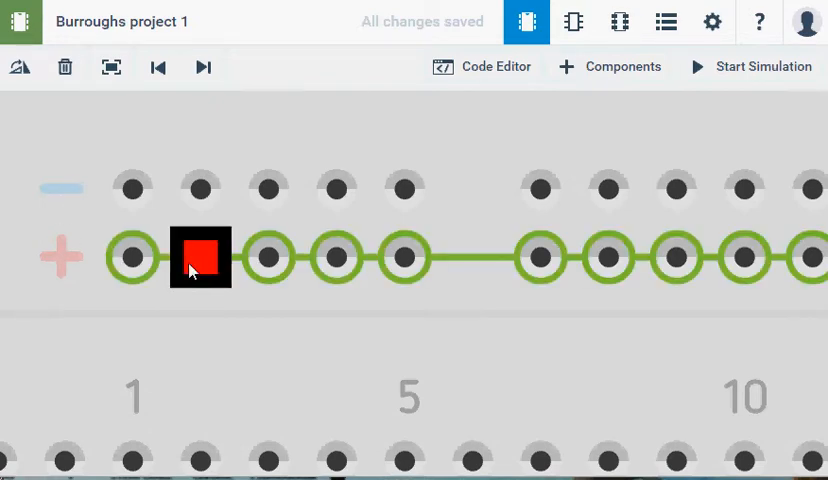
pyautogui.moveTo(200, 256); pyautogui.dragTo(744, 256)
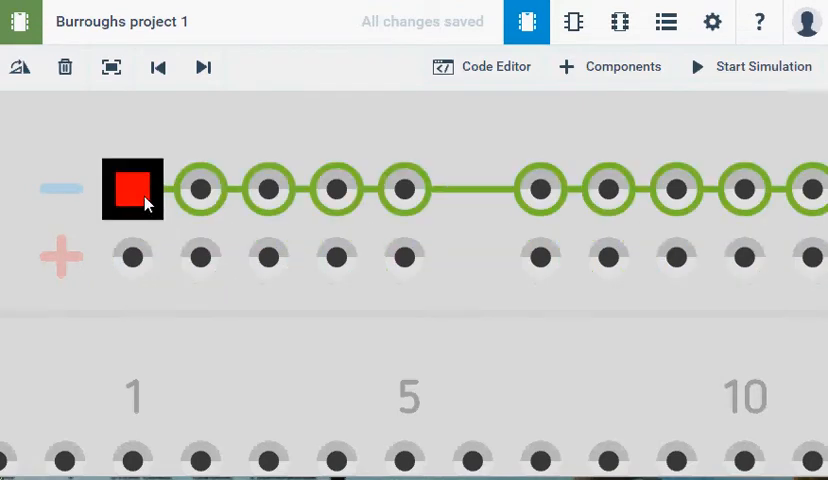
pyautogui.click(132, 190)
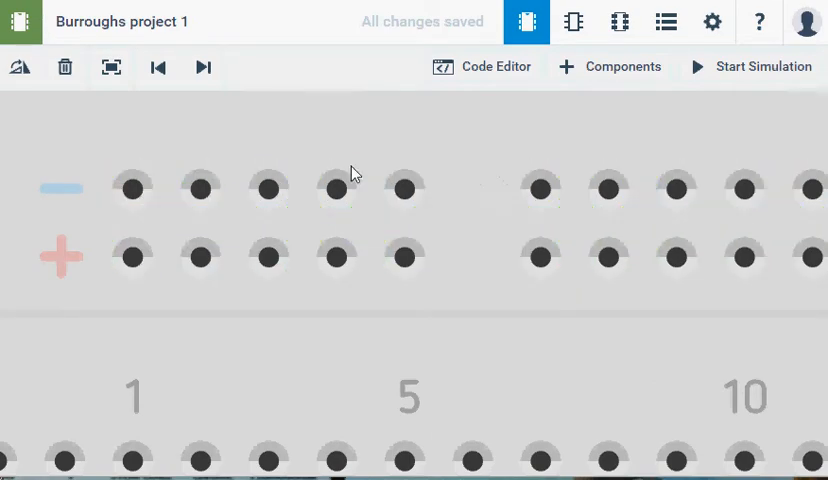
pyautogui.click(132, 188)
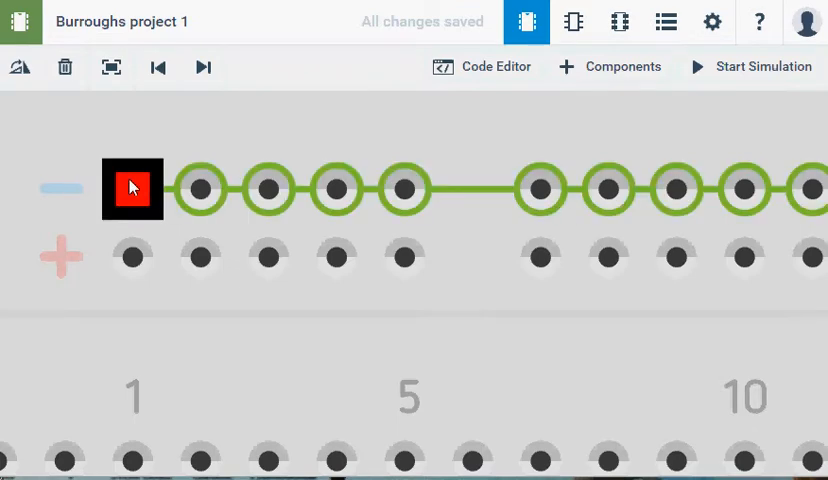
pyautogui.click(132, 256)
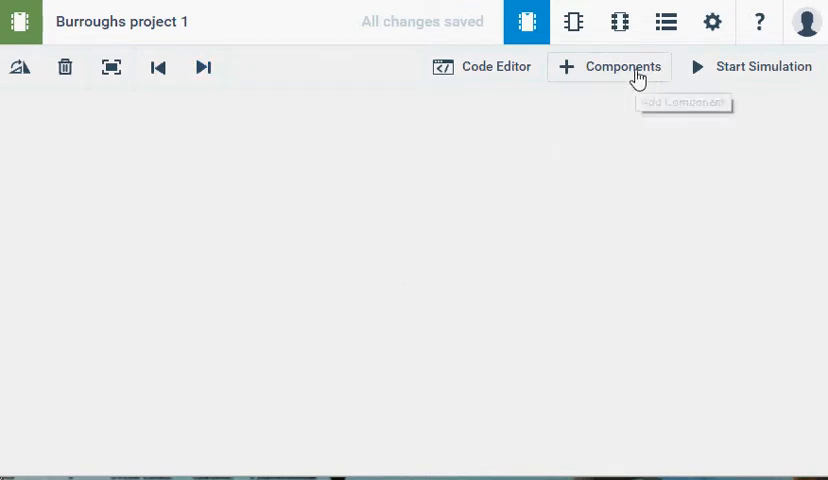
# Step: Add a small breadboard from the components library and move it to the right of the canvas
pyautogui.click(608, 66)
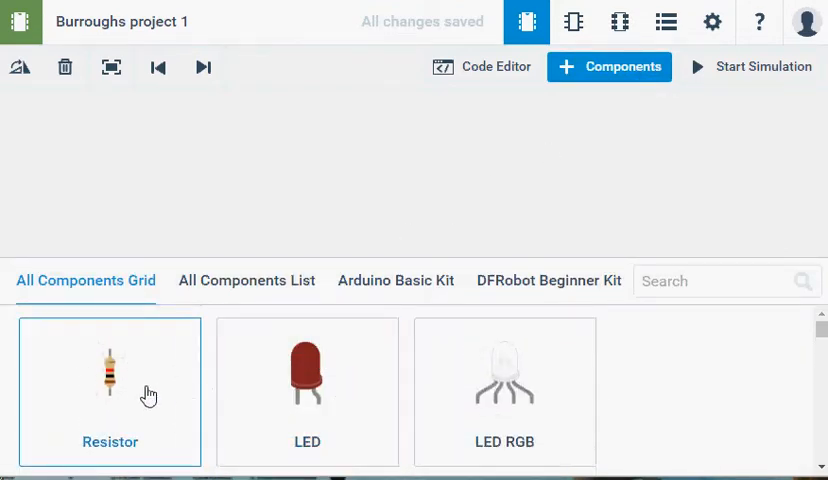
pyautogui.scroll(-3)
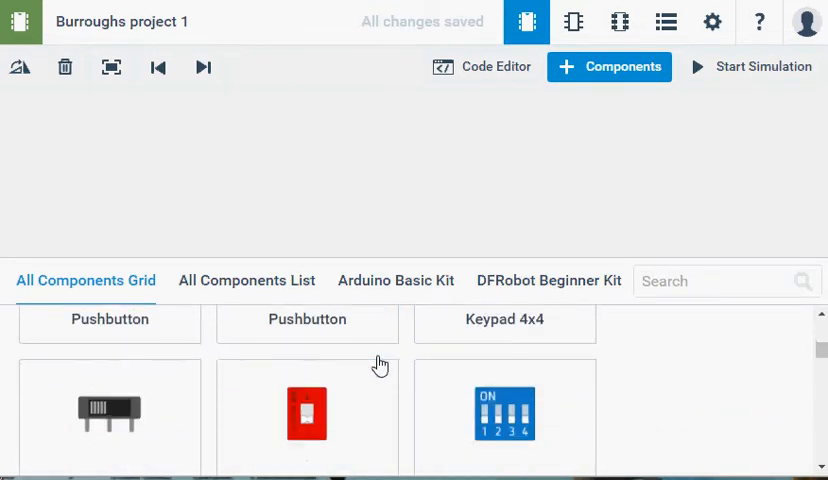
pyautogui.scroll(-3)
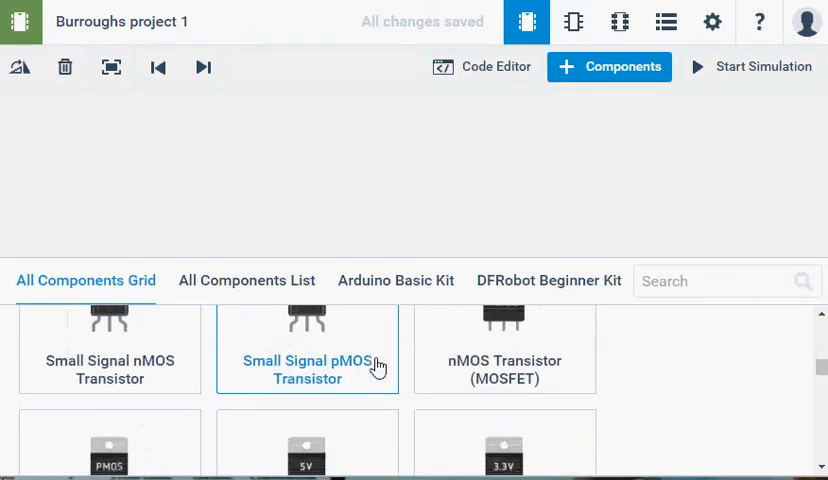
pyautogui.scroll(-3)
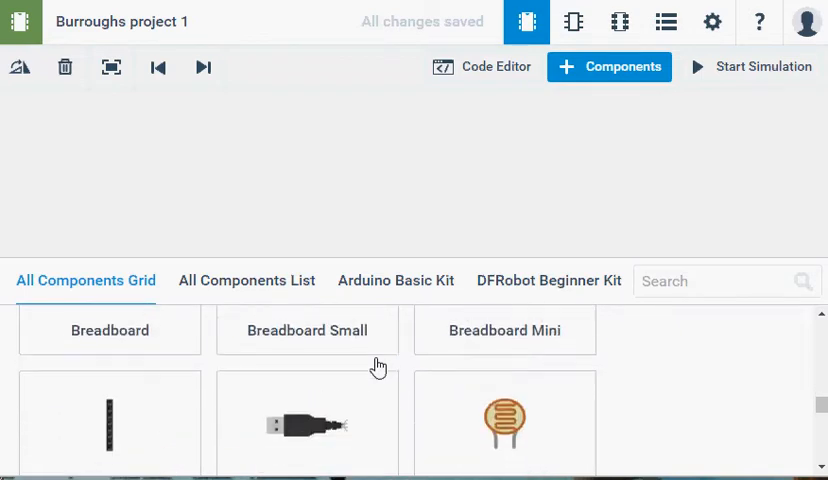
pyautogui.scroll(-3)
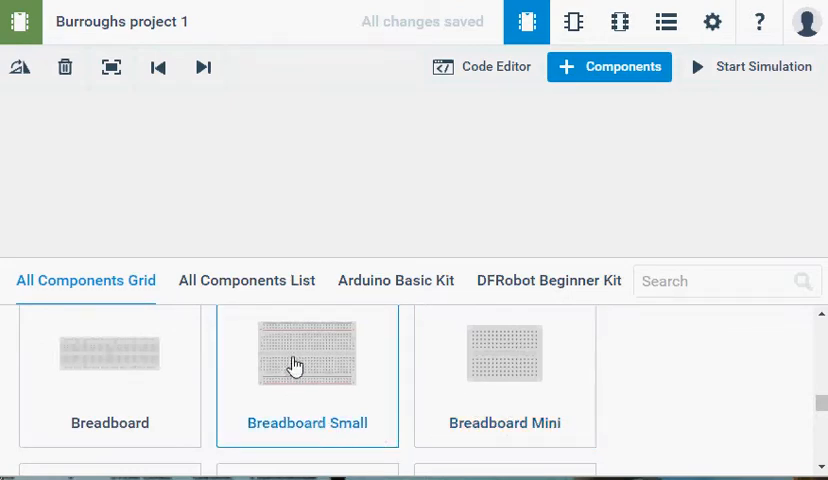
pyautogui.moveTo(374, 160)
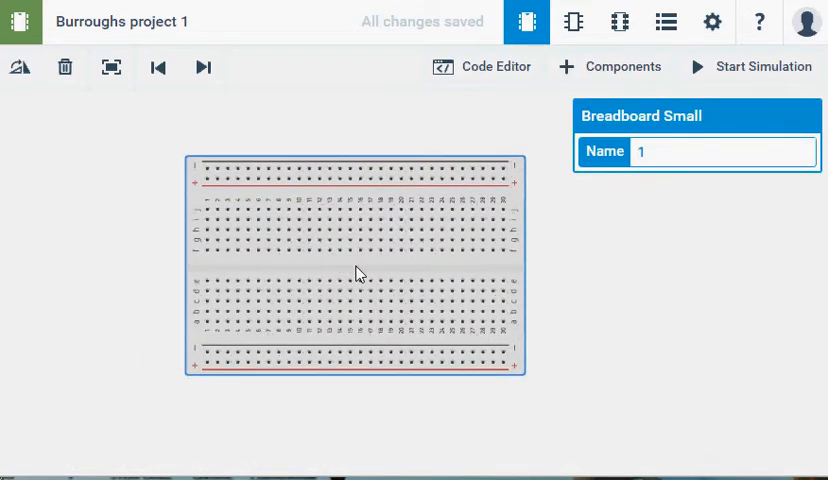
pyautogui.moveTo(356, 272); pyautogui.dragTo(484, 250)
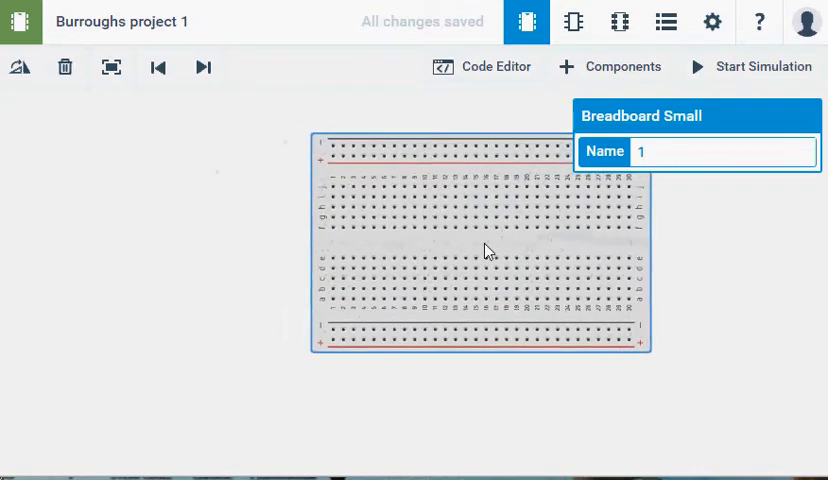
pyautogui.click(610, 66)
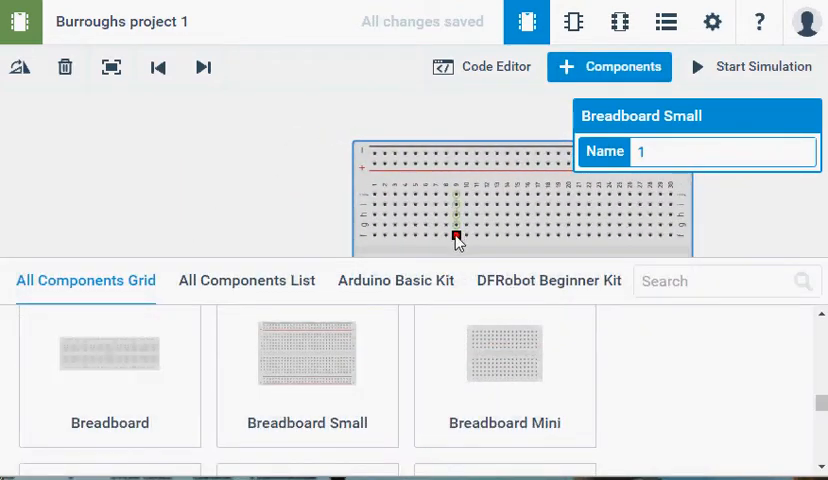
# Step: Place an Arduino Uno R3 from the components library to the left of the breadboard
pyautogui.click(308, 360)
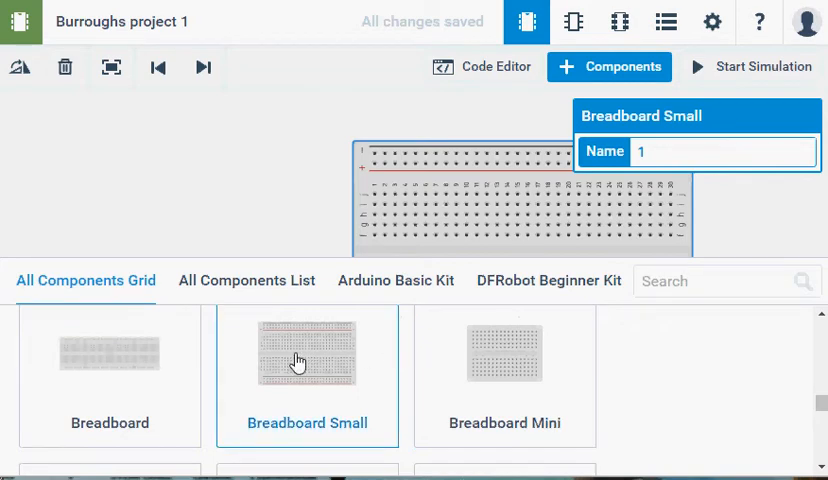
pyautogui.scroll(-3)
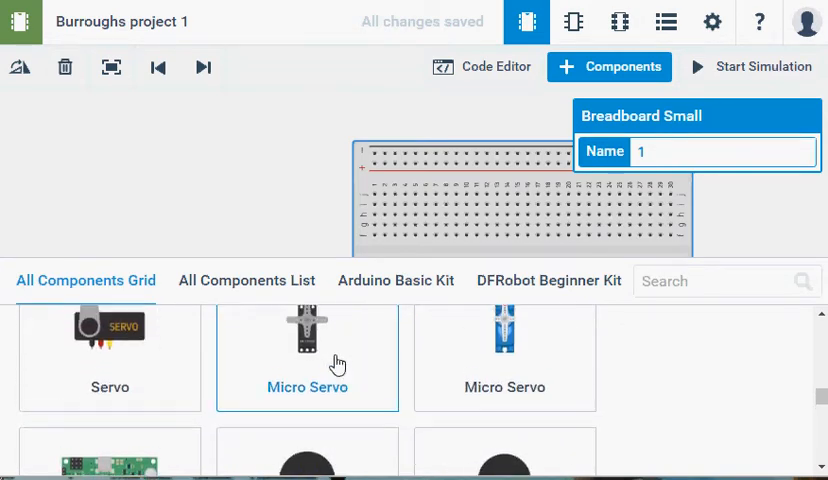
pyautogui.scroll(-3)
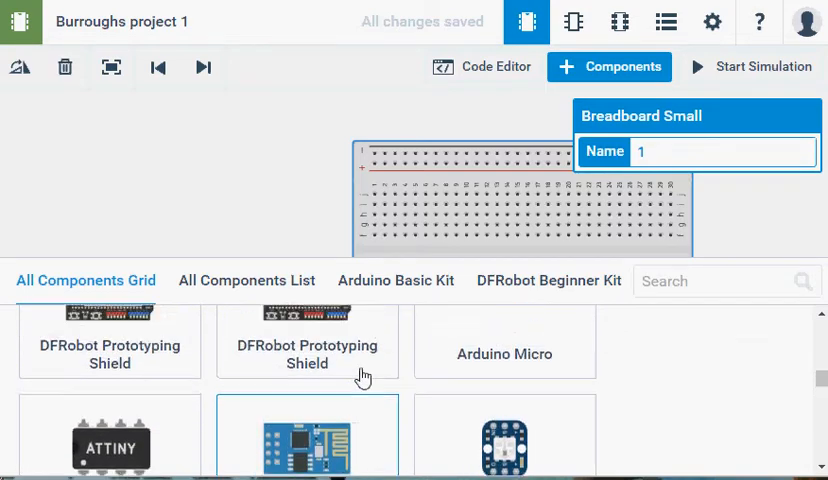
pyautogui.scroll(-3)
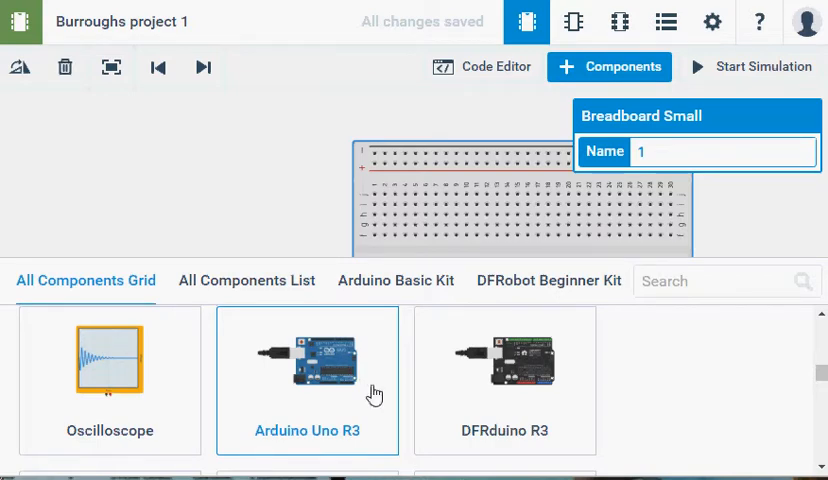
pyautogui.moveTo(340, 428)
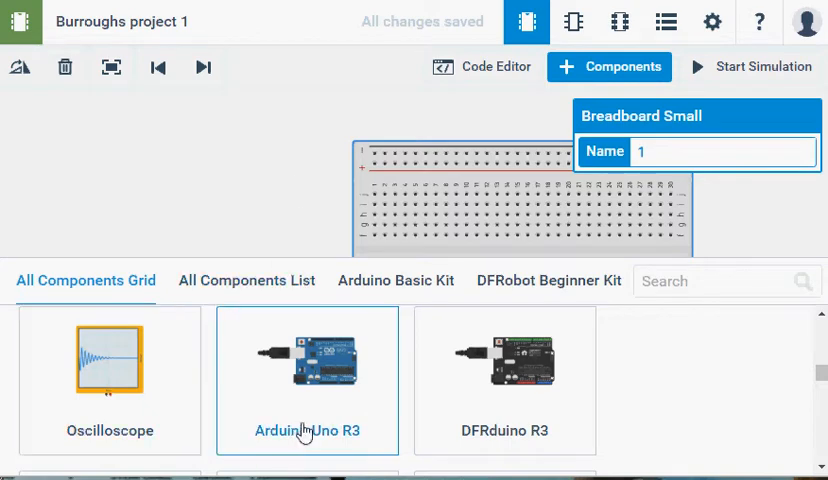
pyautogui.moveTo(312, 388)
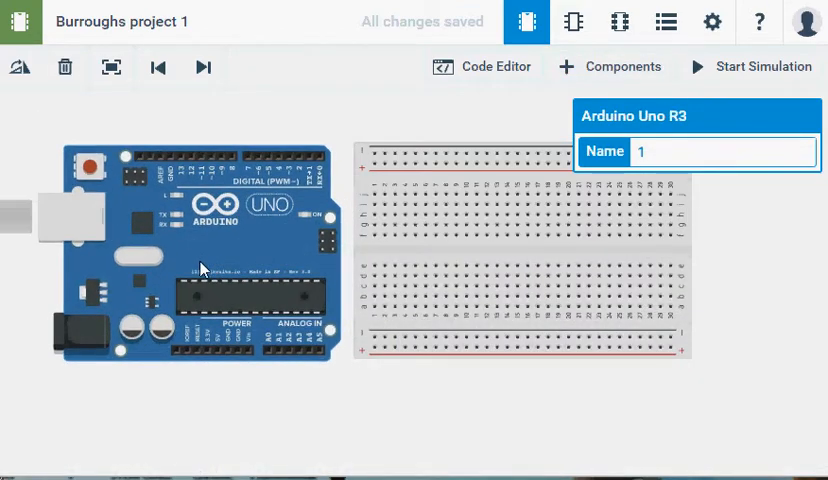
pyautogui.click(608, 66)
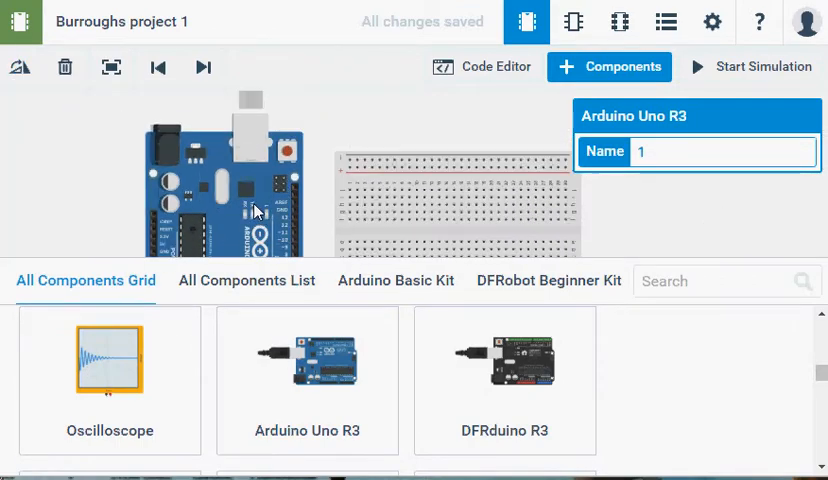
pyautogui.click(608, 66)
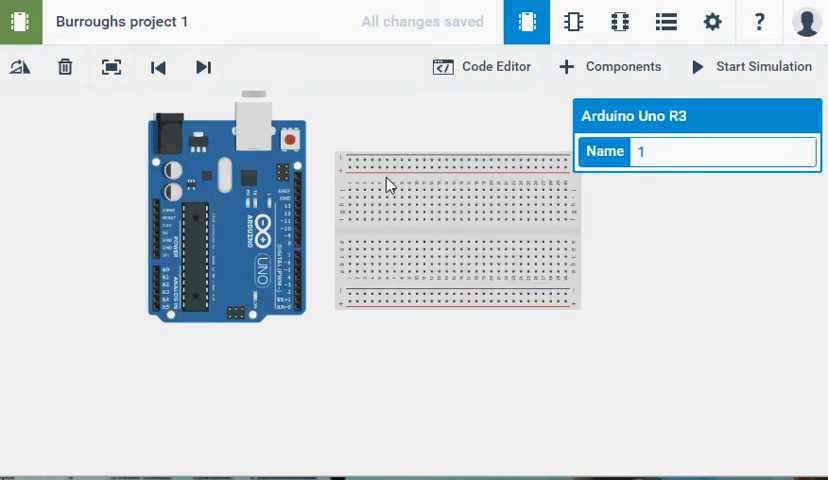
pyautogui.moveTo(272, 336)
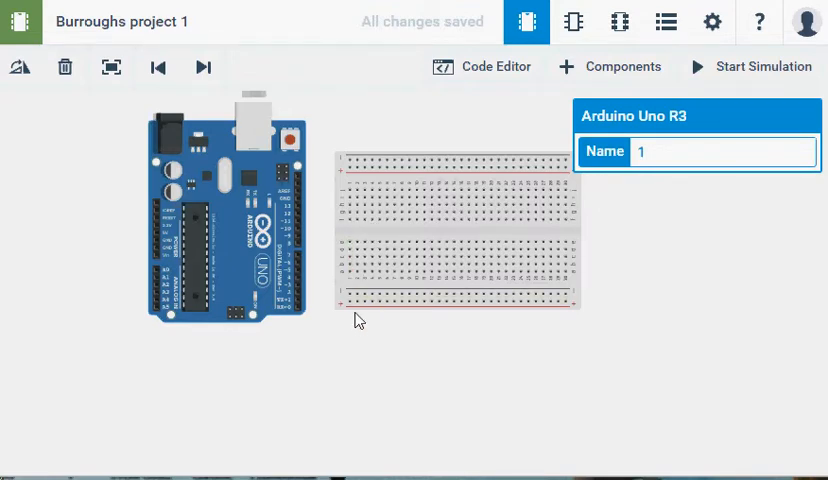
pyautogui.moveTo(294, 268)
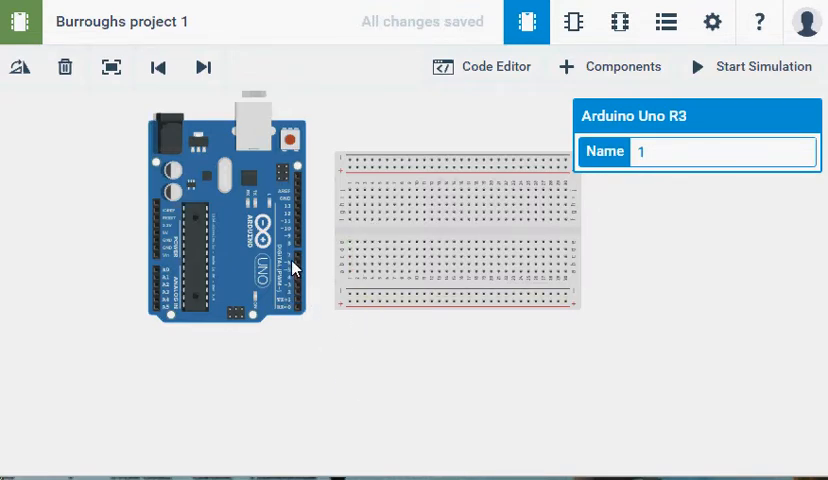
# Step: Add a resistor upright across the breadboard's centre gap and select it
pyautogui.click(610, 66)
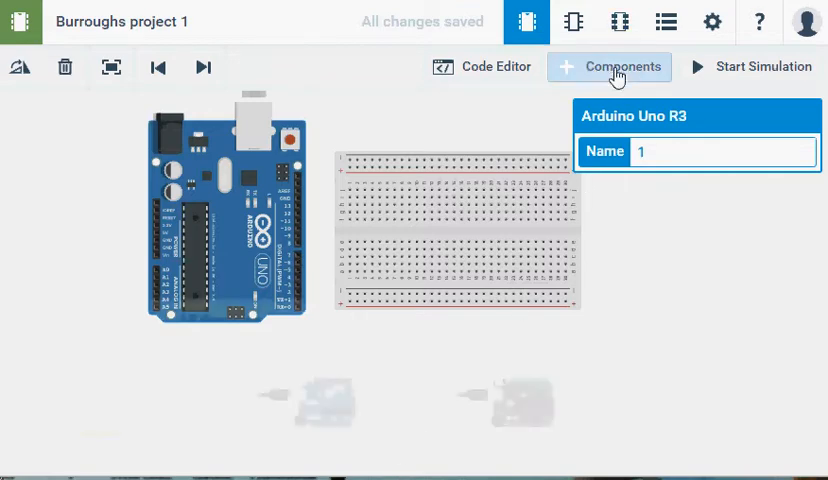
pyautogui.click(610, 66)
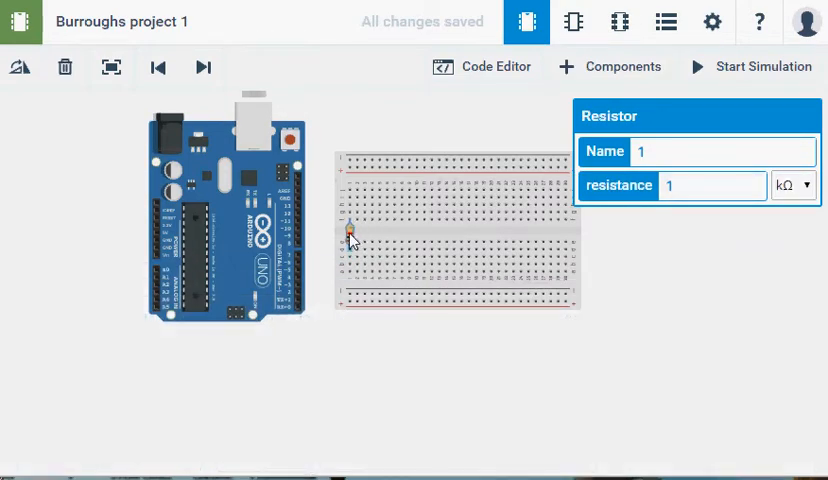
pyautogui.click(610, 66)
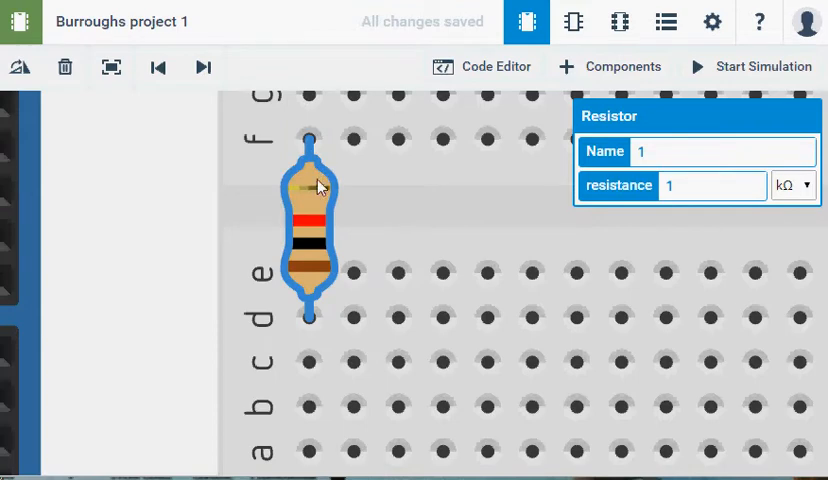
pyautogui.moveTo(310, 318)
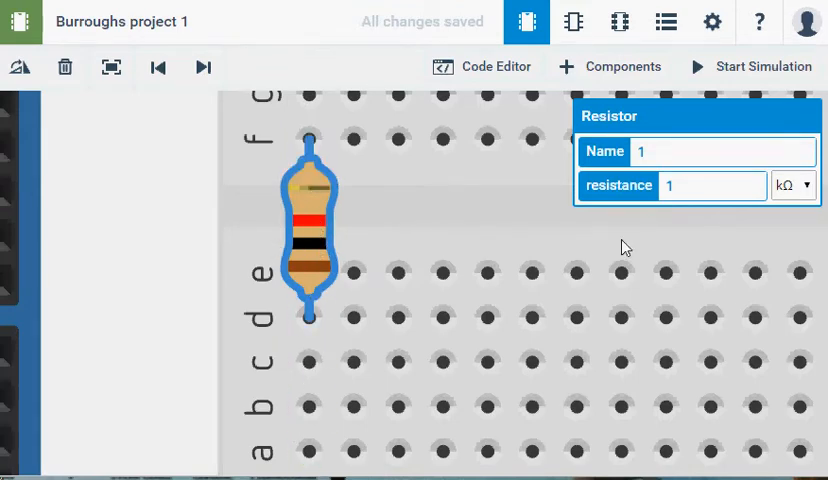
# Step: Set the resistor's resistance to 300 Ω in its inspector
pyautogui.click(710, 184)
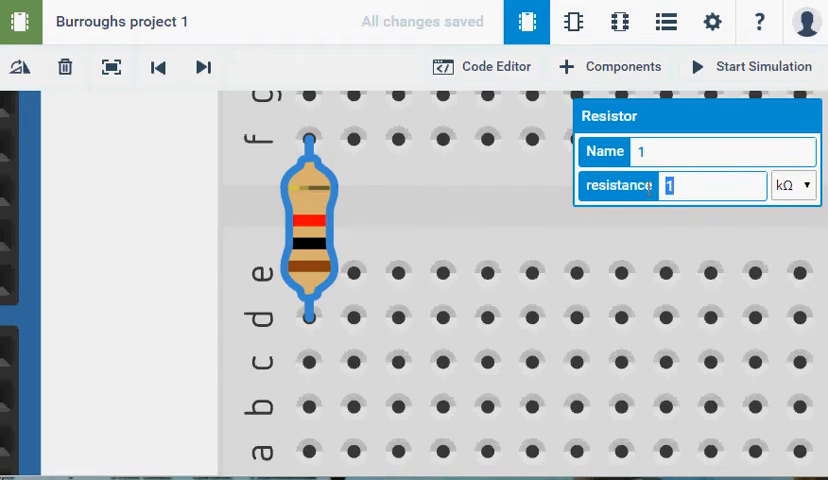
pyautogui.write('3')
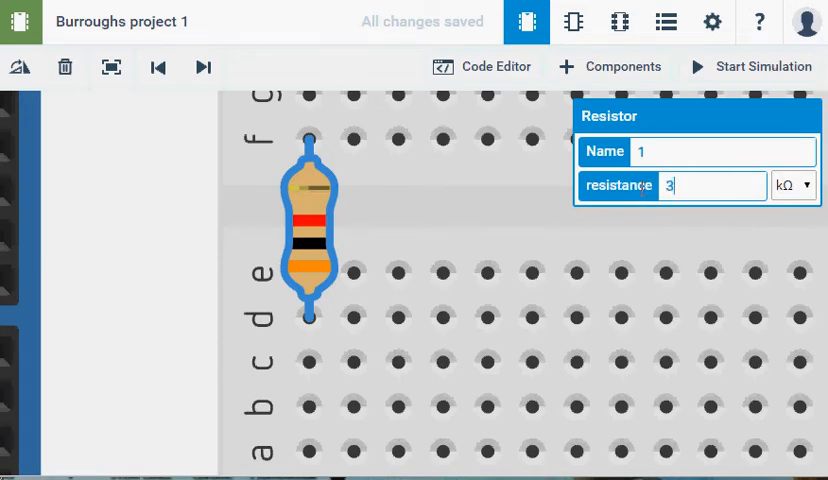
pyautogui.write('00')
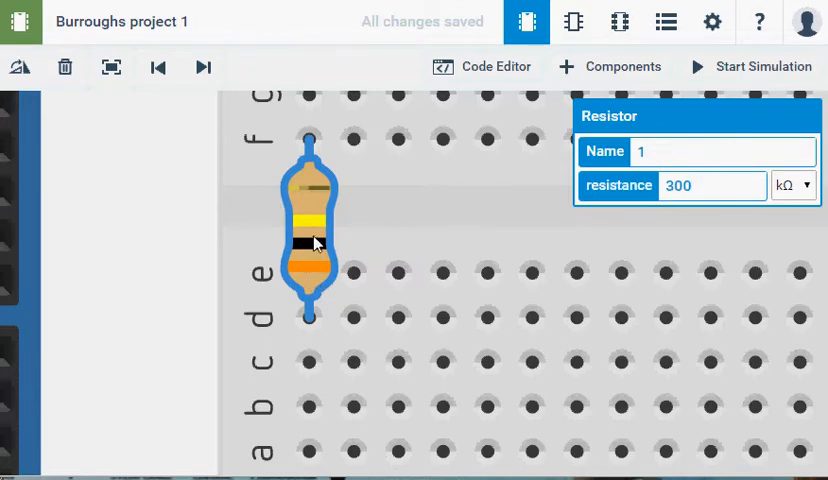
pyautogui.click(792, 184)
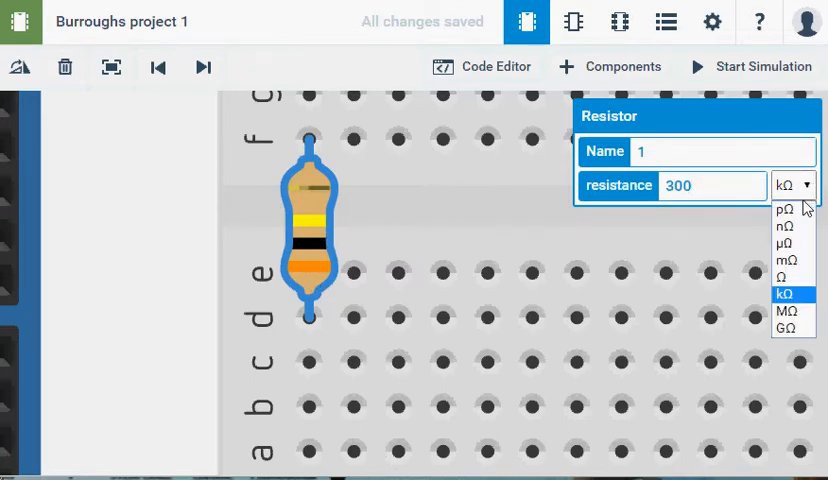
pyautogui.click(784, 278)
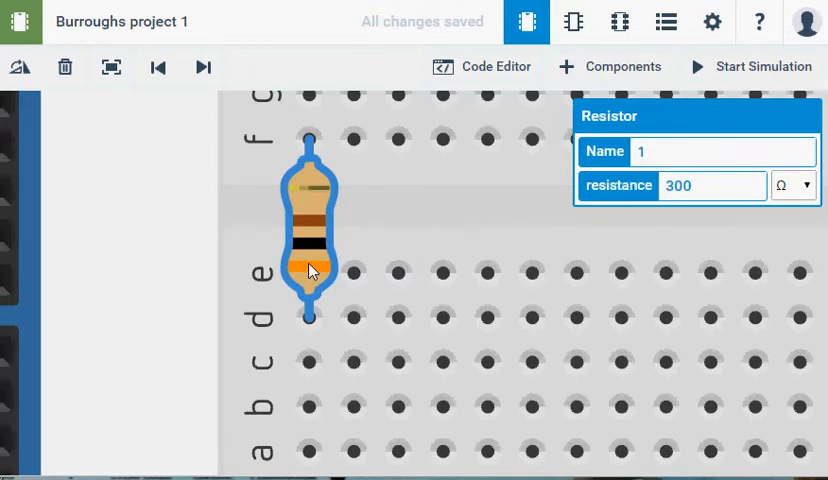
pyautogui.moveTo(312, 278)
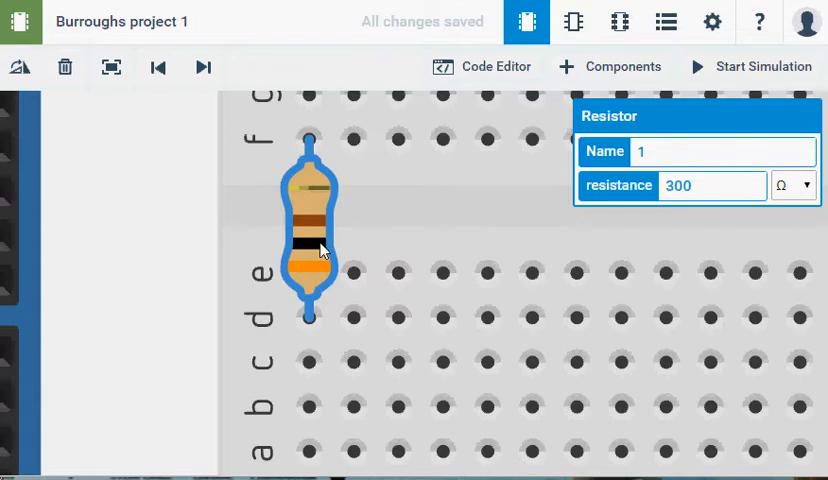
pyautogui.moveTo(436, 264)
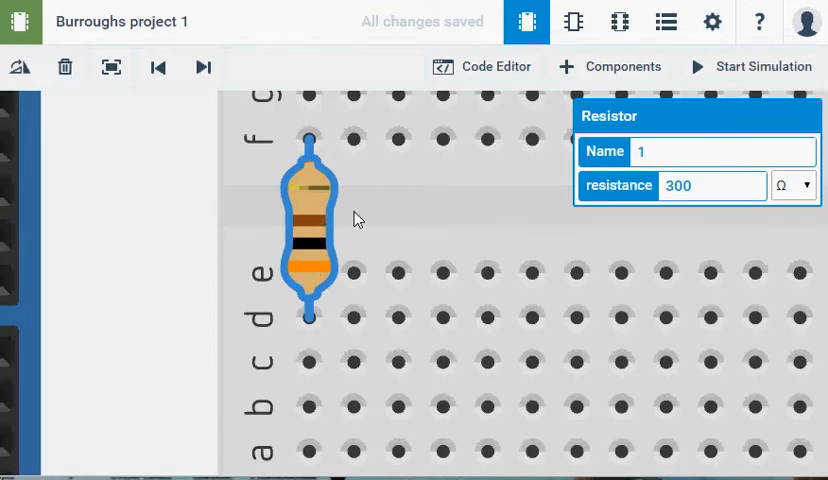
pyautogui.moveTo(422, 204)
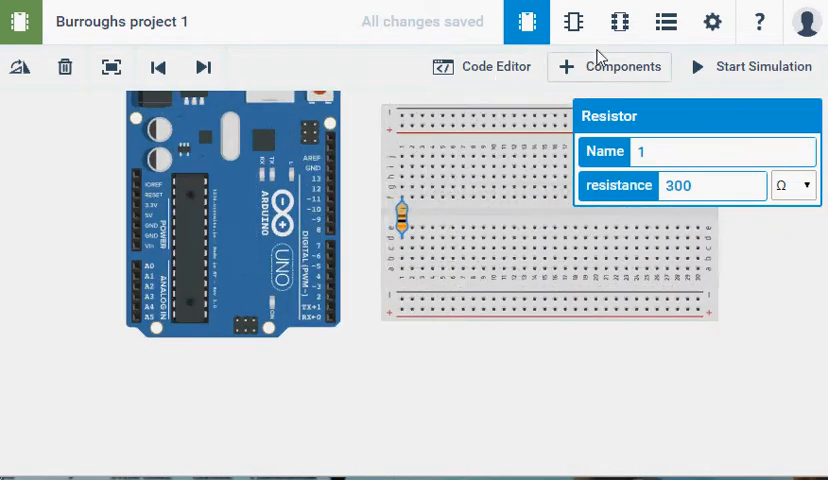
# Step: Place a red LED on the breadboard just above the resistor
pyautogui.click(608, 66)
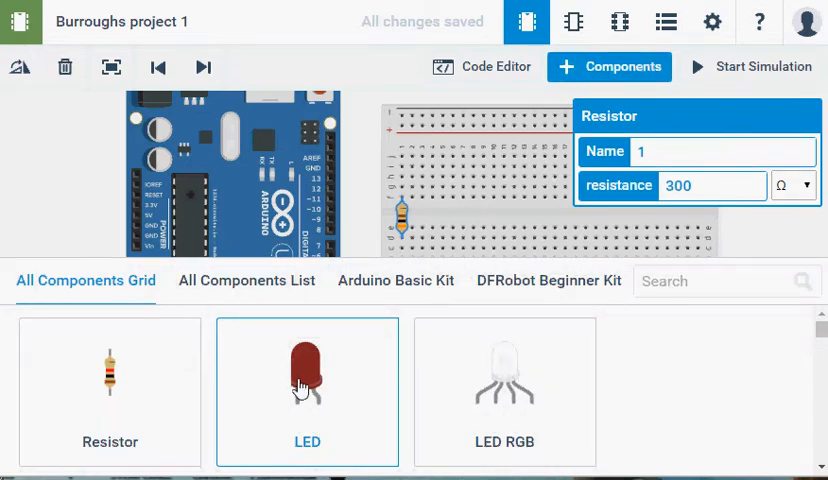
pyautogui.click(308, 380)
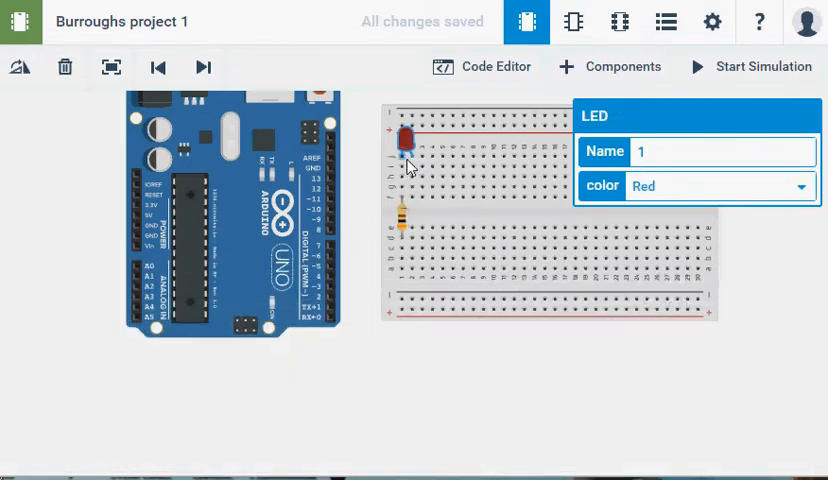
pyautogui.moveTo(404, 132); pyautogui.dragTo(450, 180)
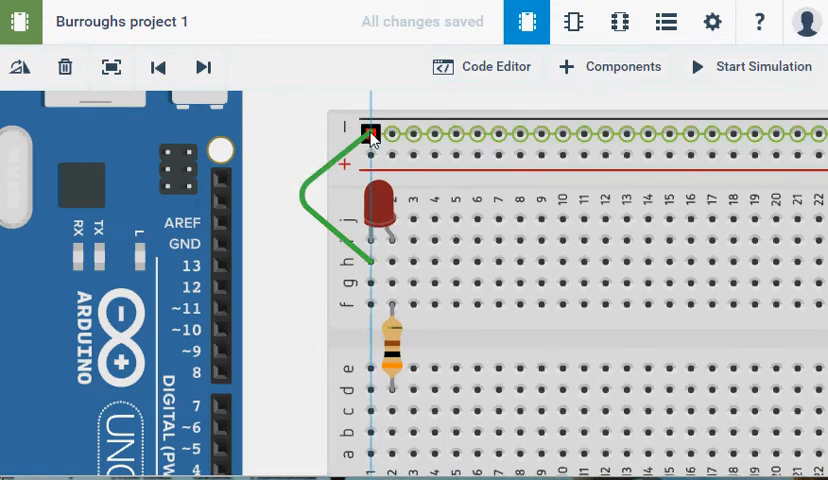
# Step: Run a black wire from the LED's leg to the top rail
pyautogui.moveTo(370, 132); pyautogui.dragTo(390, 156)
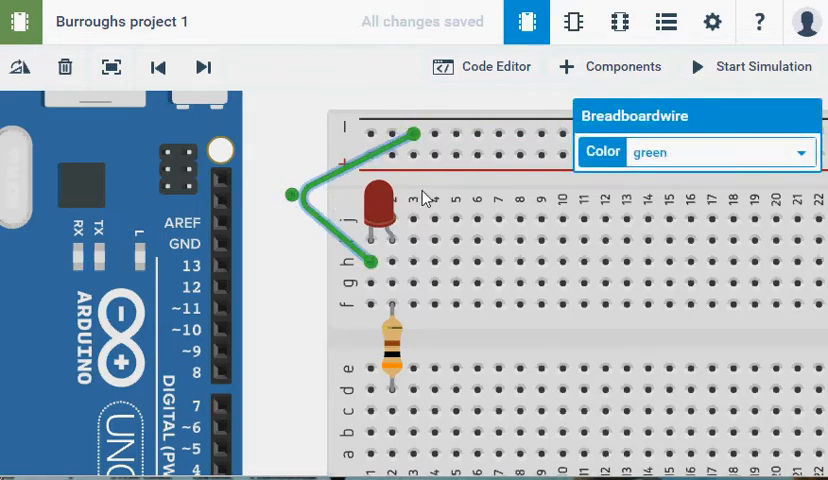
pyautogui.click(806, 152)
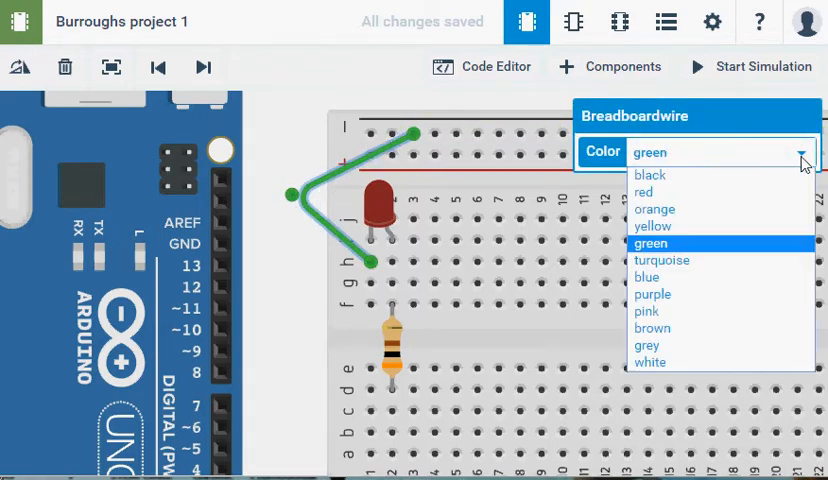
pyautogui.click(650, 174)
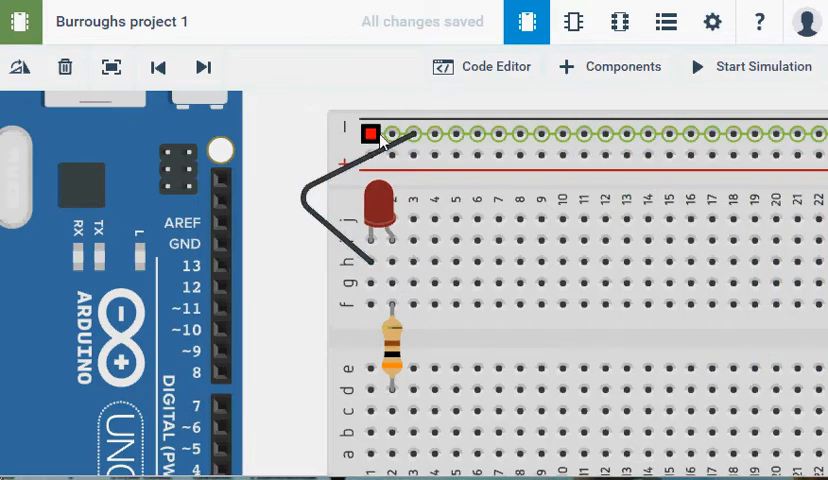
# Step: Run a black wire from the top rail to the Arduino's GND pin
pyautogui.moveTo(372, 132); pyautogui.dragTo(236, 224)
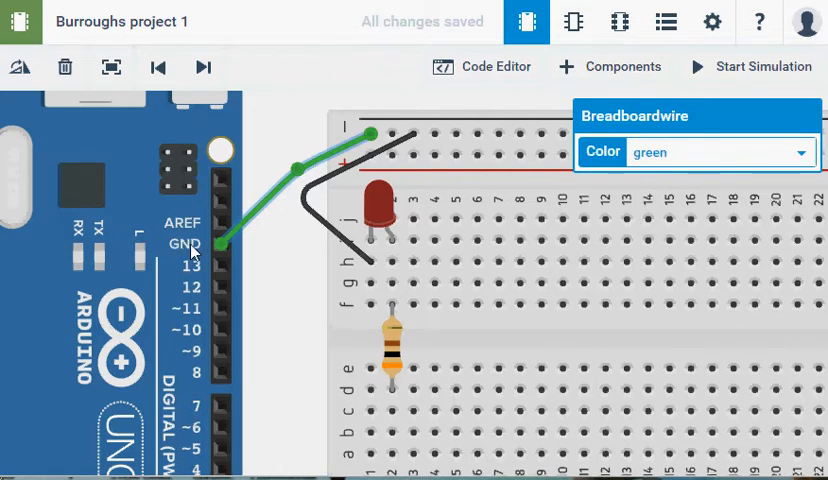
pyautogui.moveTo(188, 256)
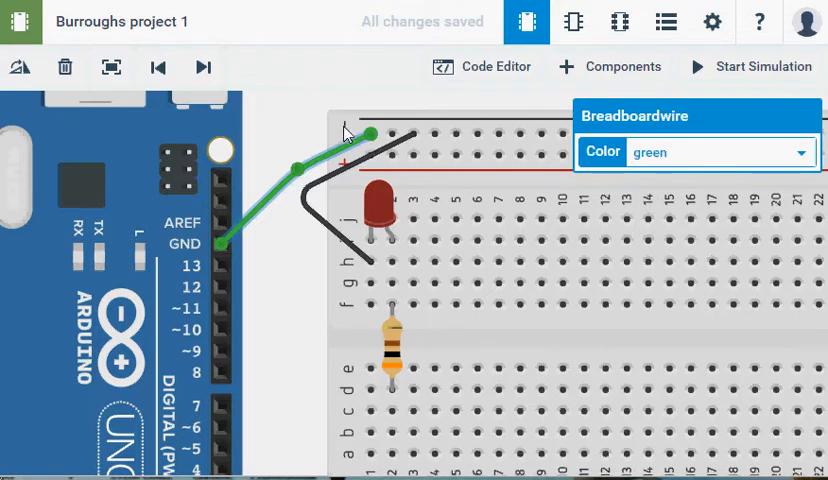
pyautogui.click(722, 152)
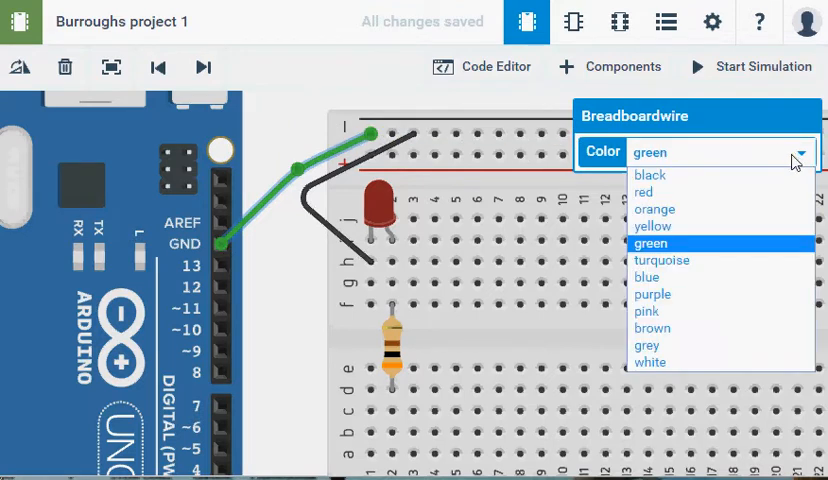
pyautogui.click(652, 174)
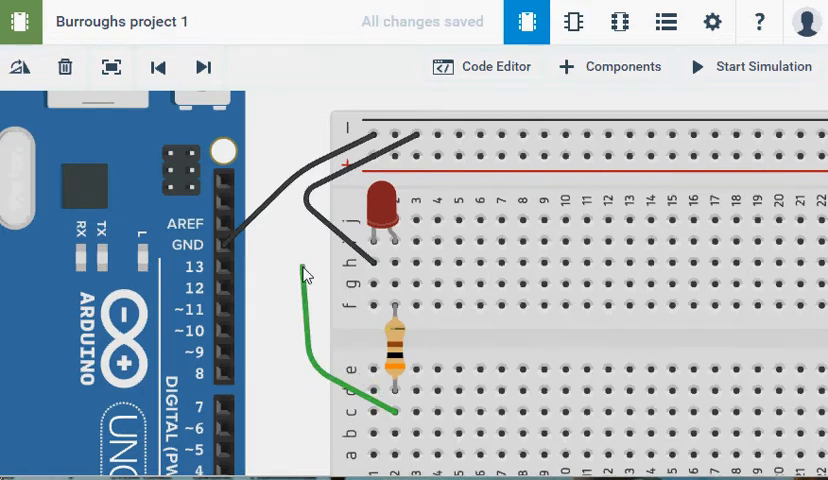
# Step: Wire the resistor's lower end to Arduino pin 13 in green and show the Blink sketch code
pyautogui.moveTo(304, 268); pyautogui.dragTo(224, 268)
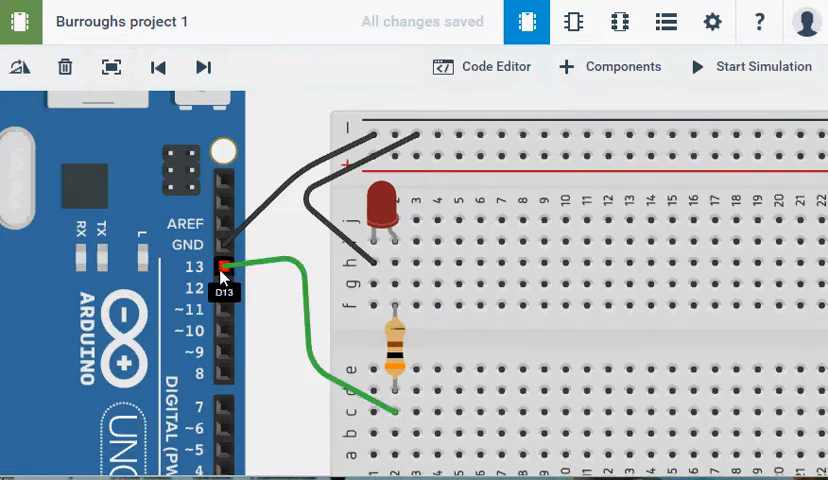
pyautogui.moveTo(322, 410)
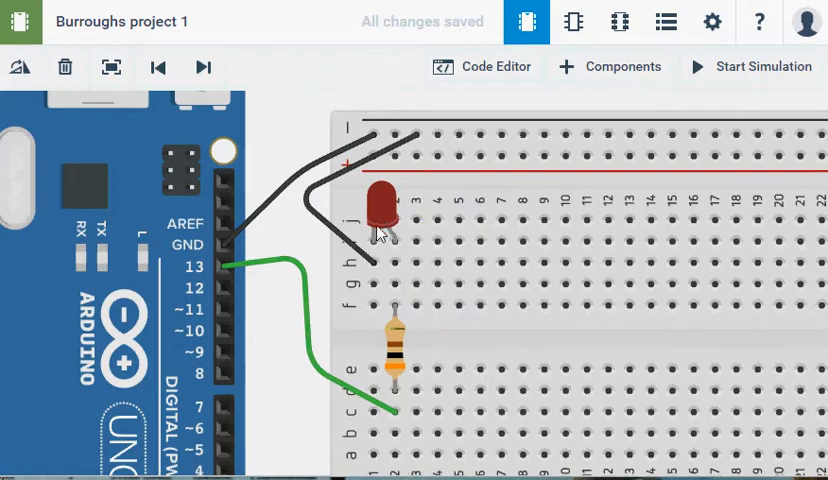
pyautogui.moveTo(364, 176)
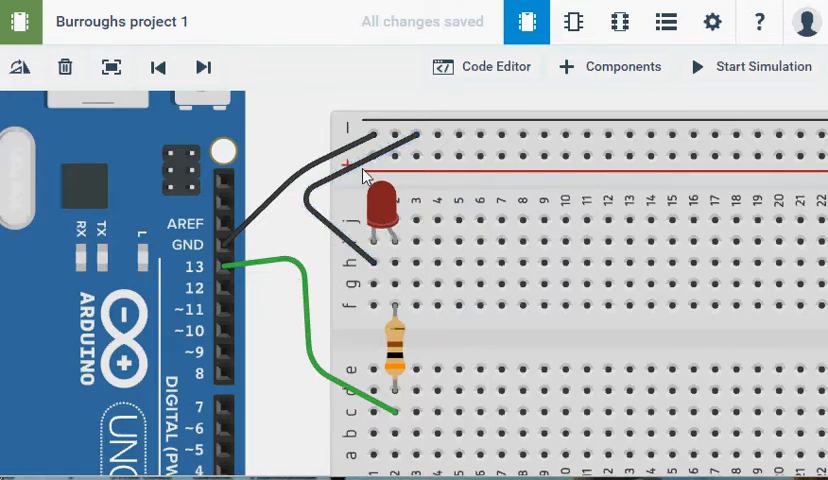
pyautogui.moveTo(222, 268)
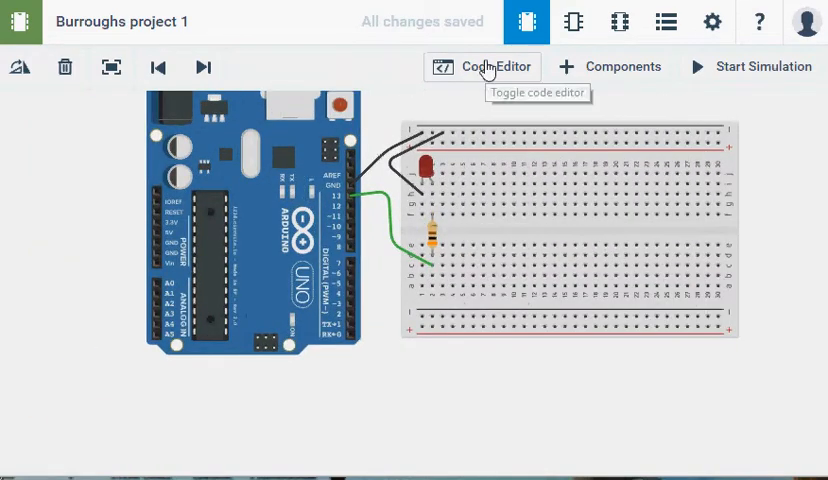
pyautogui.click(482, 66)
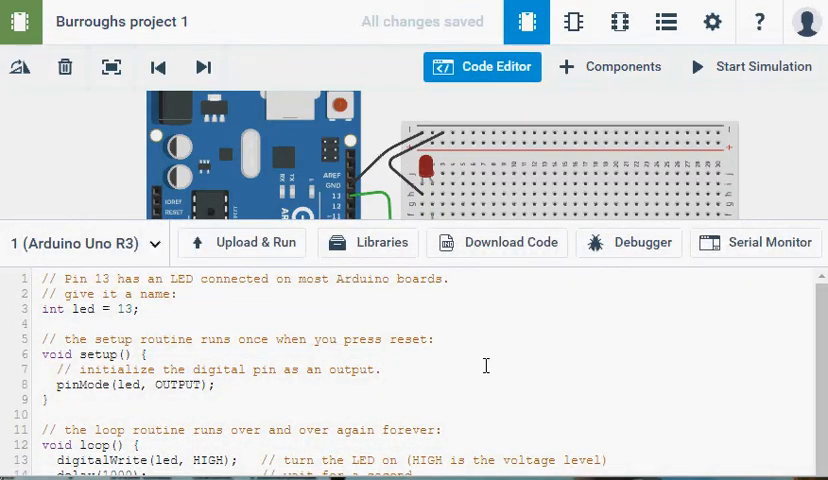
pyautogui.moveTo(384, 252)
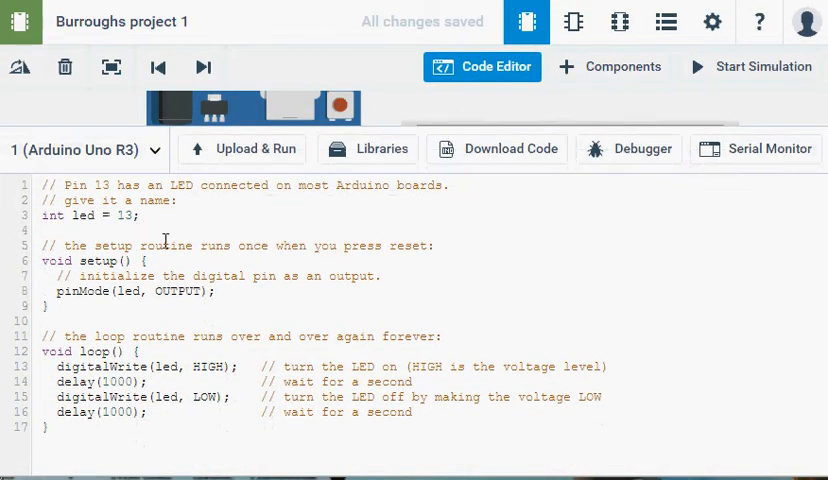
pyautogui.moveTo(76, 264)
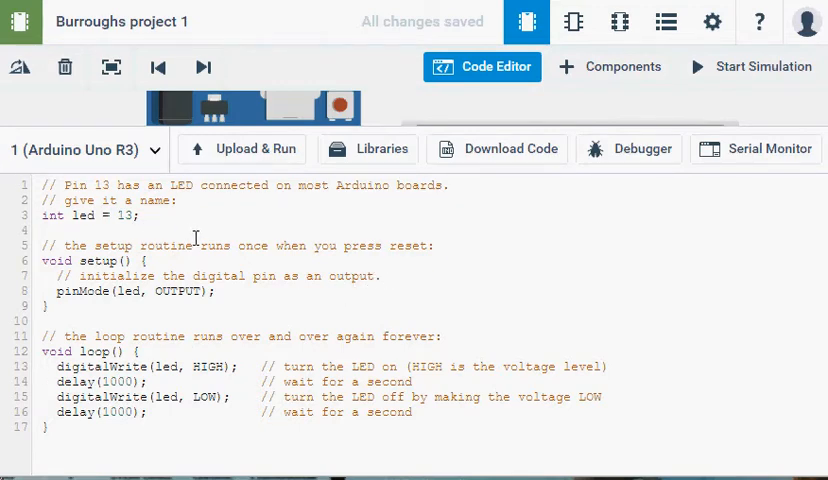
pyautogui.moveTo(44, 184); pyautogui.dragTo(436, 246)
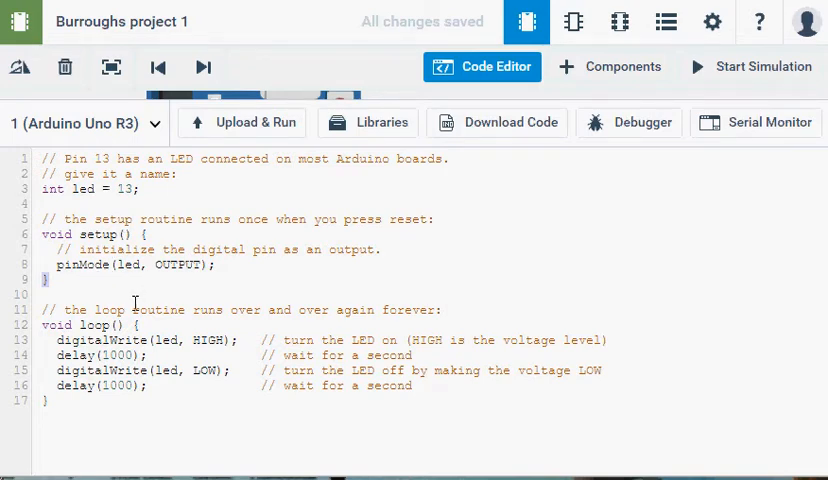
pyautogui.moveTo(66, 372)
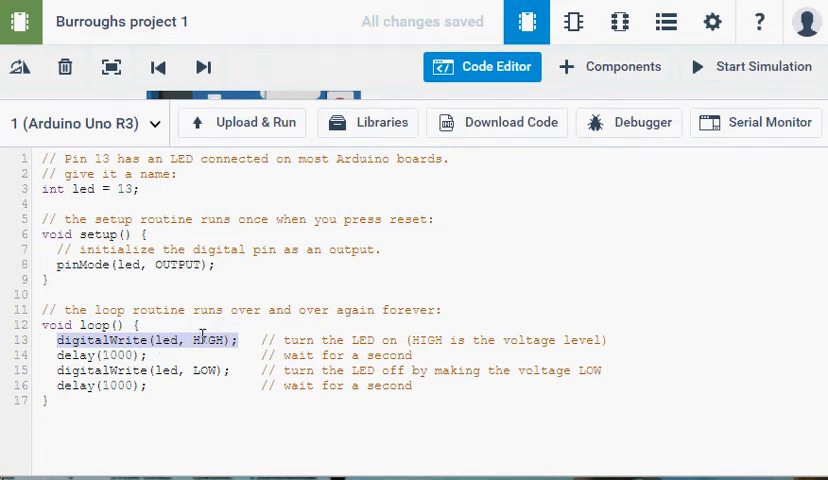
pyautogui.moveTo(132, 356)
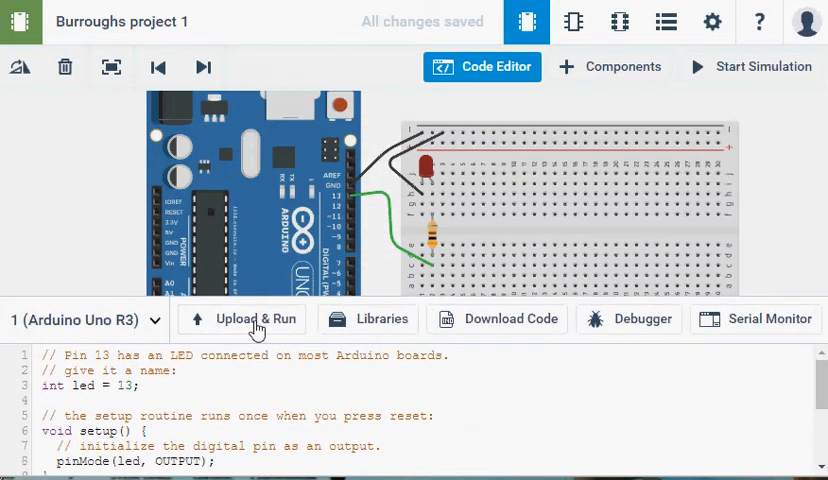
# Step: Start the simulation so the LED lights, then select the 1000 ms delay value in loop()
pyautogui.click(752, 66)
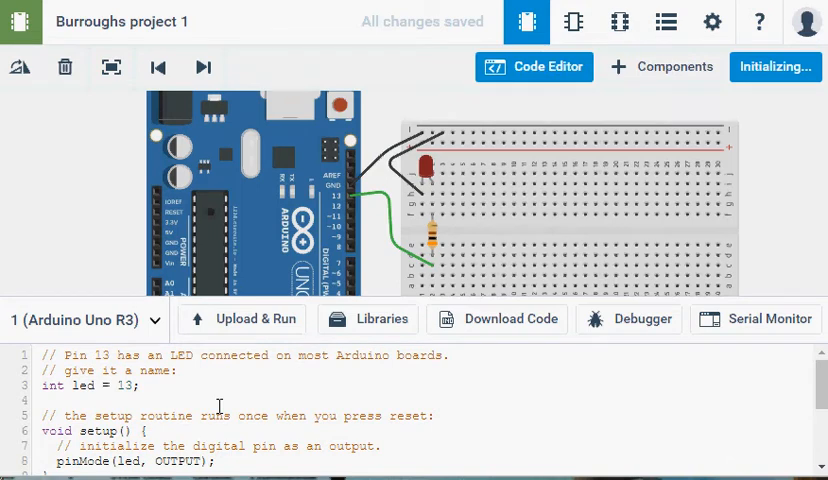
pyautogui.click(776, 66)
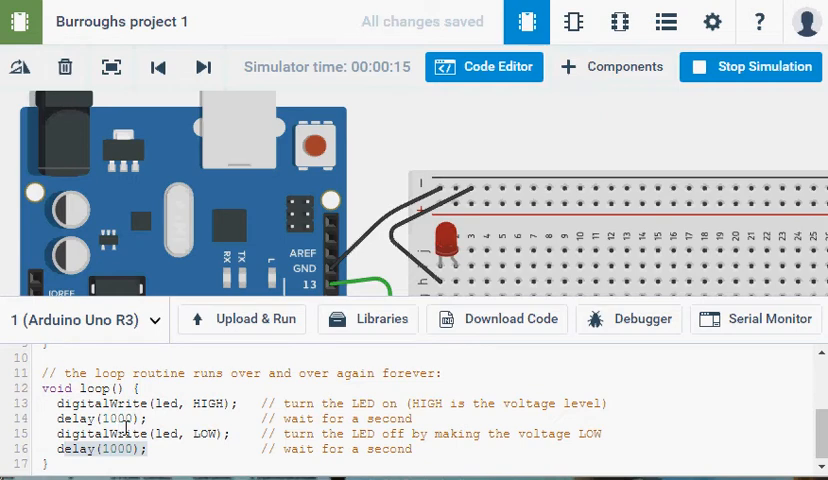
pyautogui.doubleClick(116, 418)
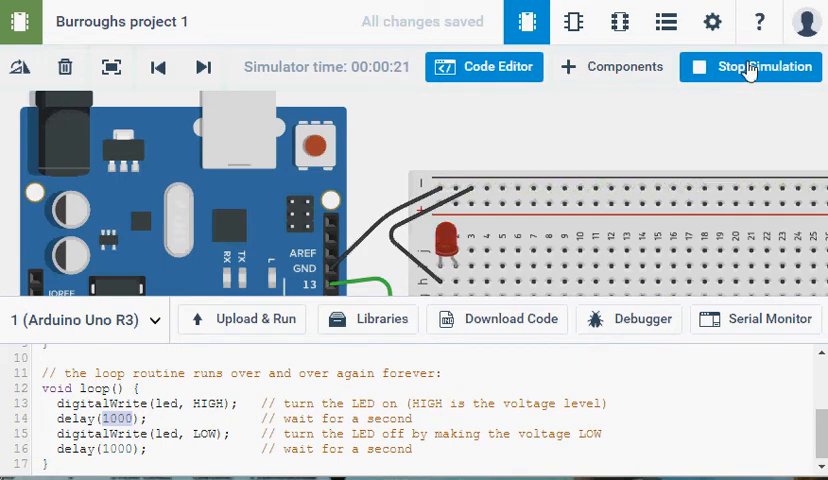
# Step: Change both delay(1000) values in the Blink loop to 500 ms
pyautogui.click(748, 66)
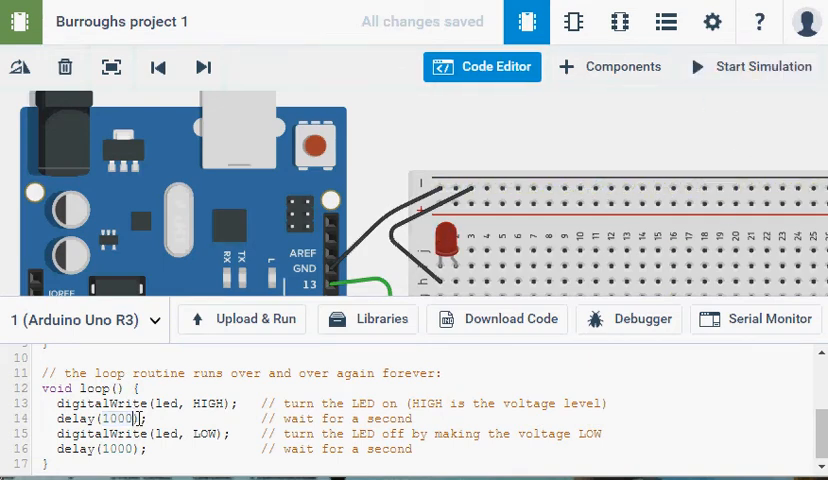
pyautogui.doubleClick(120, 418)
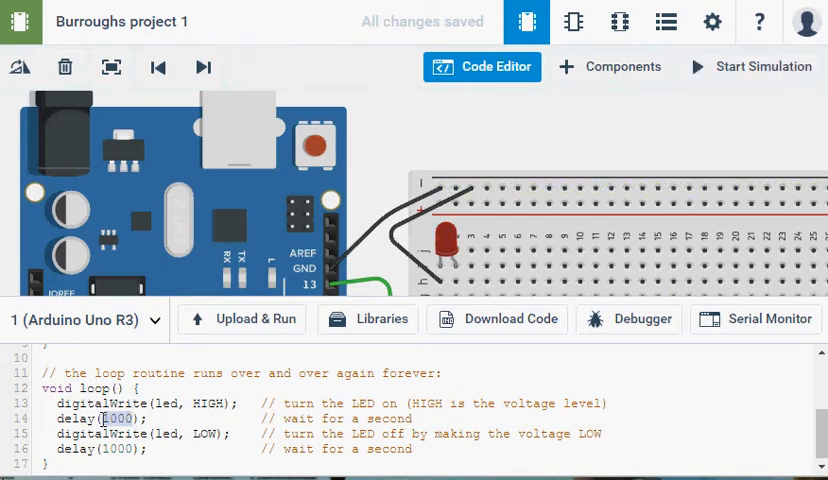
pyautogui.write('500')
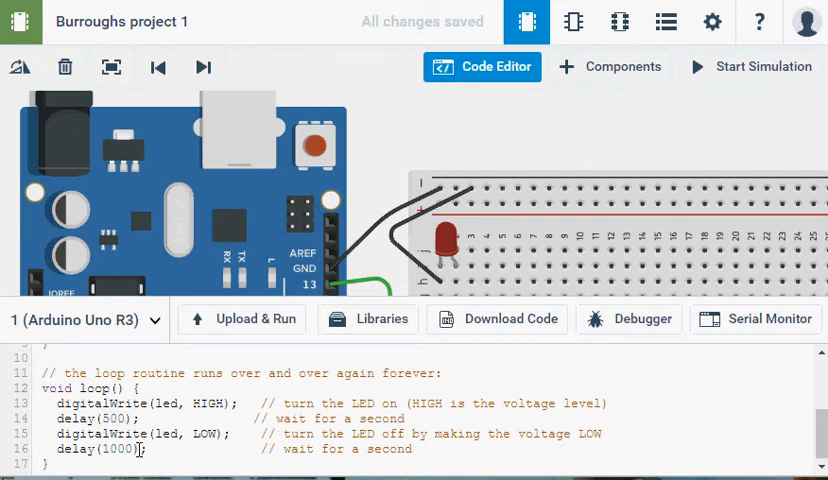
pyautogui.doubleClick(120, 448)
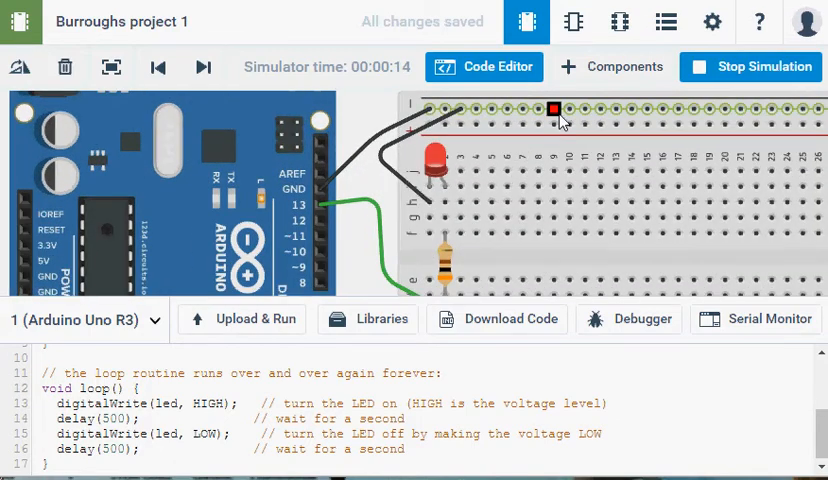
# Step: Stop the simulation and place a second LED and a second resistor on the breadboard
pyautogui.click(748, 68)
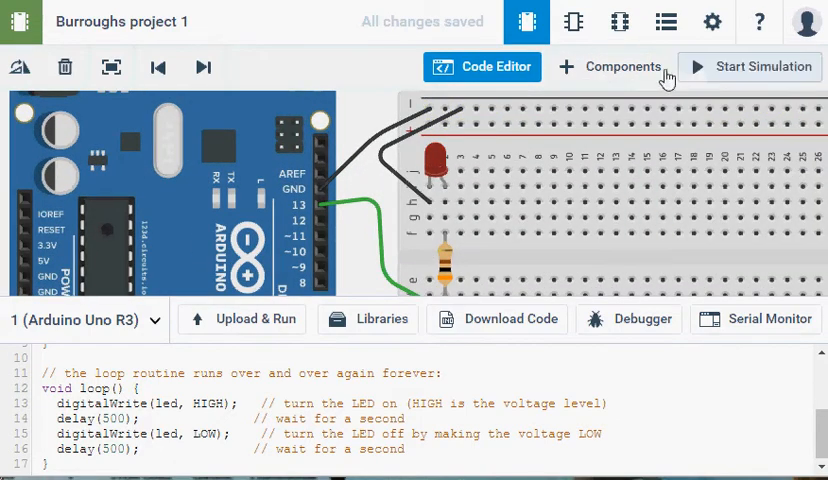
pyautogui.click(610, 66)
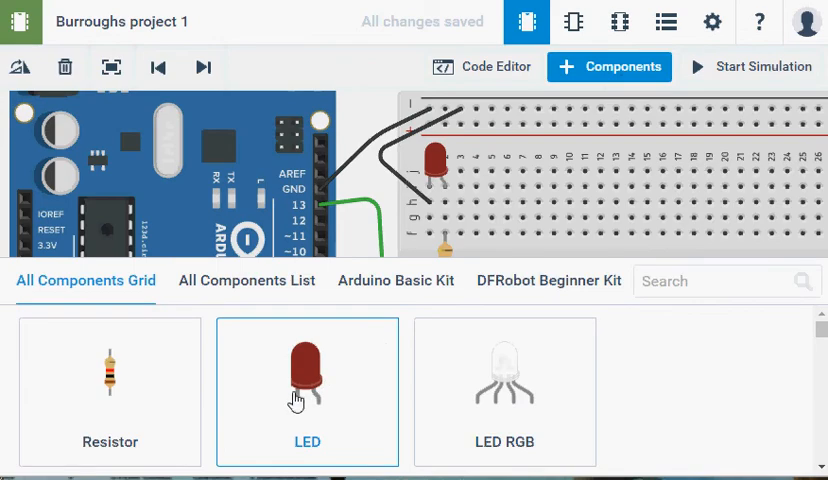
pyautogui.click(308, 380)
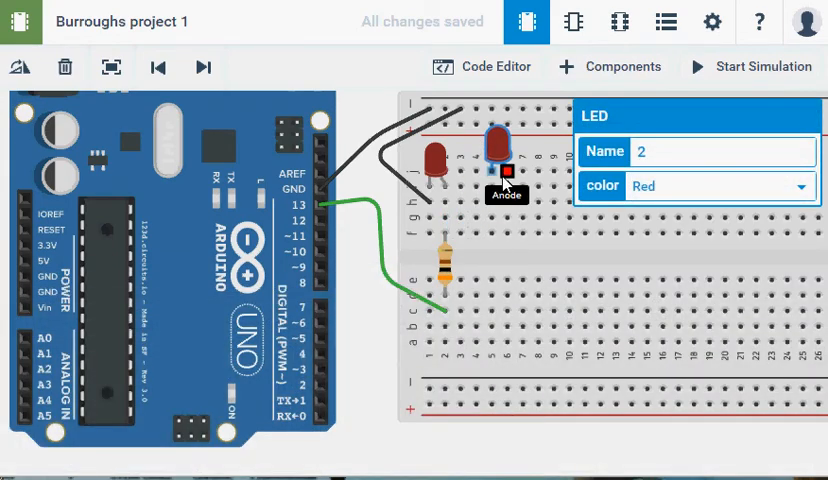
pyautogui.moveTo(490, 188)
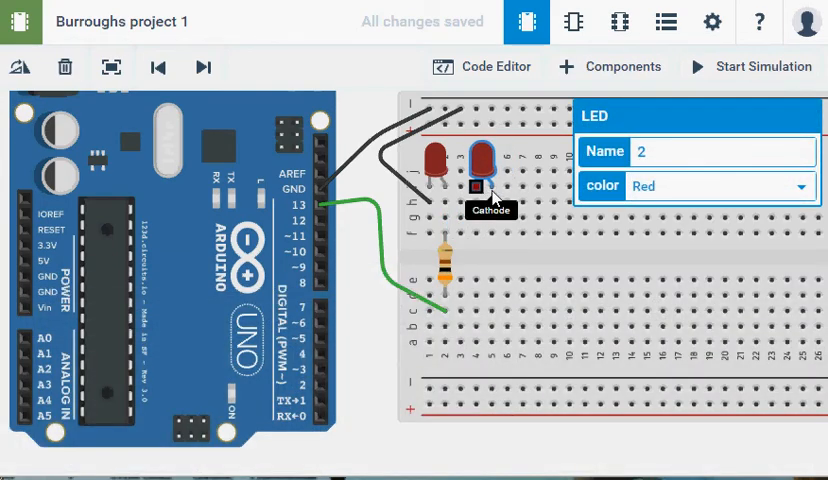
pyautogui.click(608, 66)
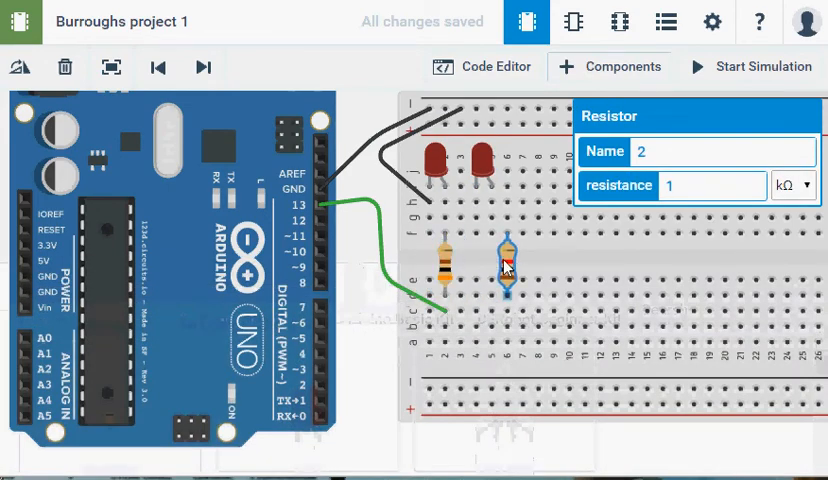
# Step: Set the new resistor's resistance to 300
pyautogui.click(608, 66)
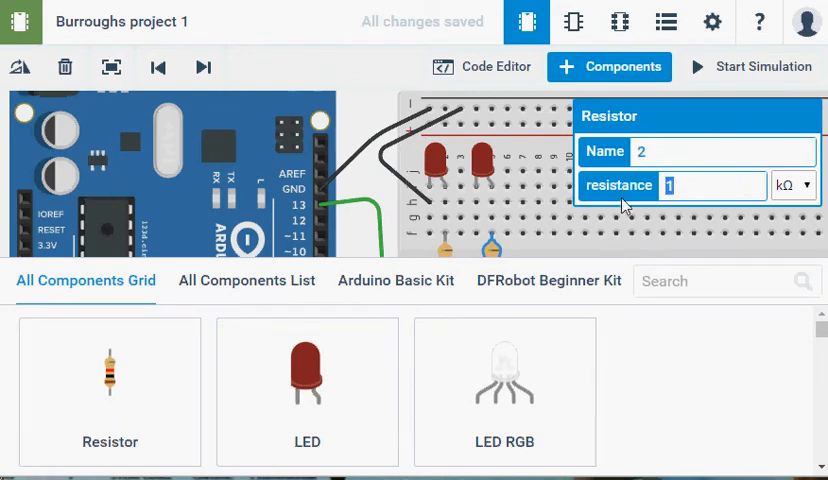
pyautogui.write('300')
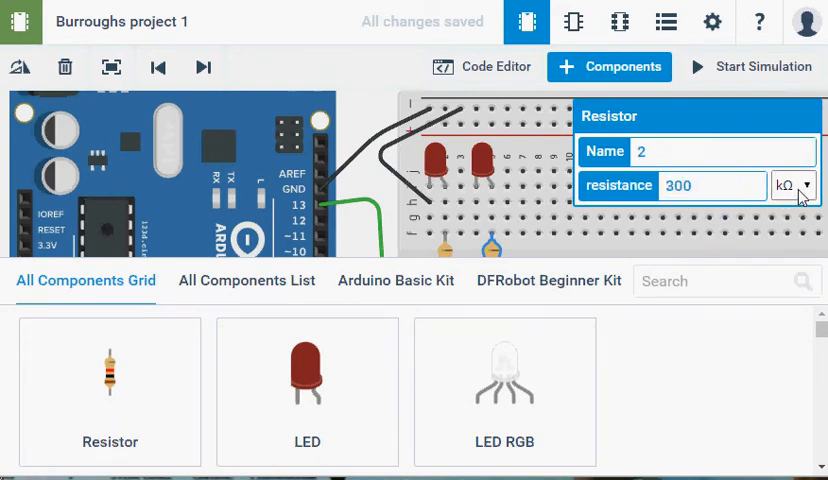
pyautogui.click(794, 184)
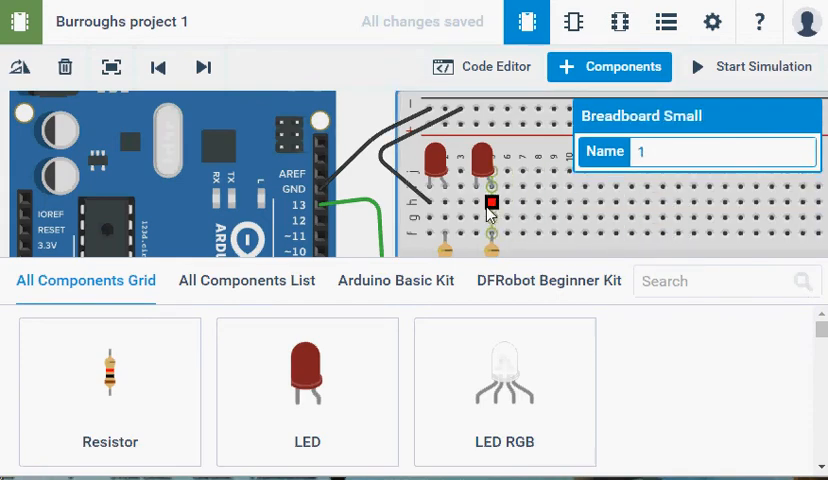
# Step: Wire the second LED and route digital pin 12 to the second resistor's row
pyautogui.click(608, 66)
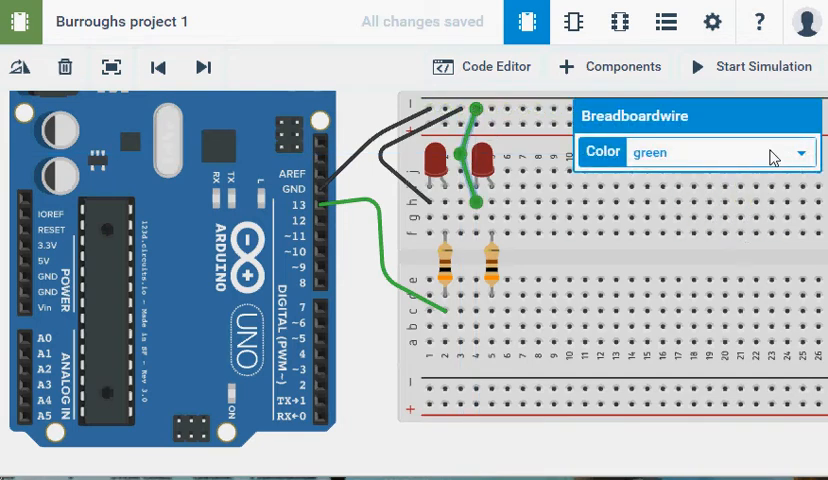
pyautogui.click(710, 152)
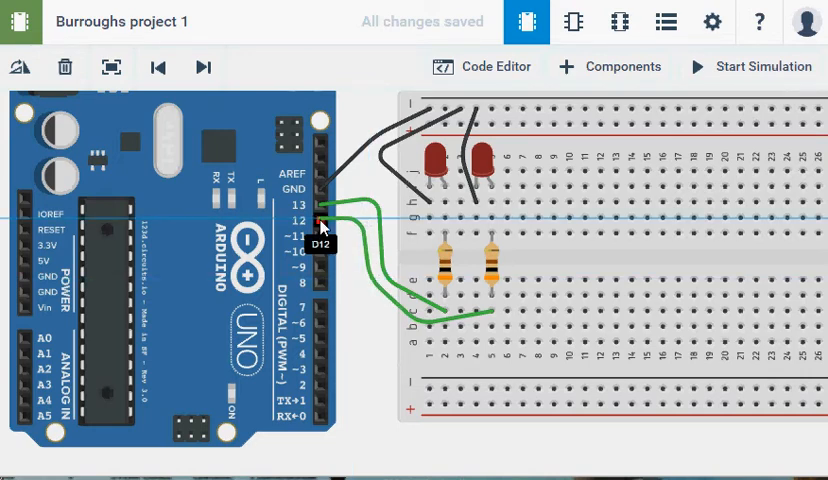
pyautogui.click(330, 220)
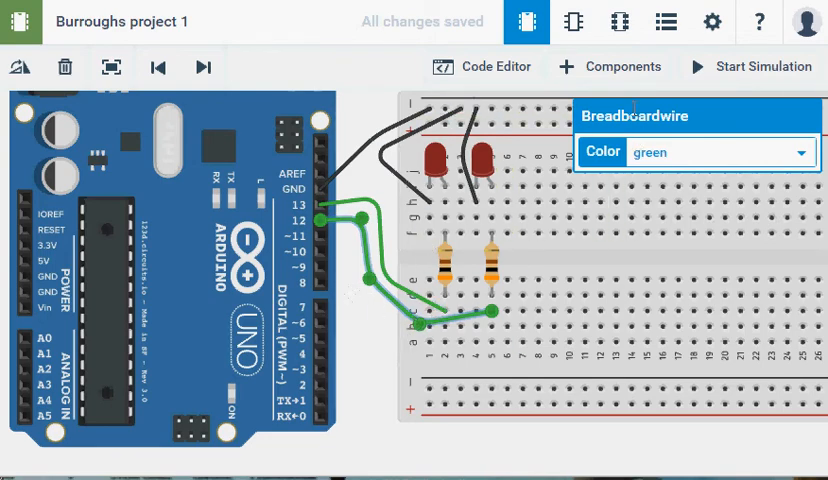
pyautogui.click(484, 66)
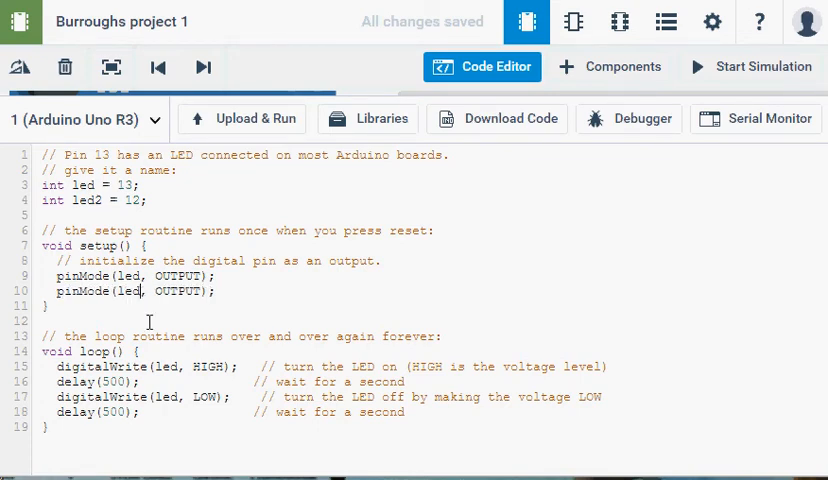
# Step: Edit the copied setup line to read pinMode(led2, OUTPUT) for pin 12
pyautogui.write('2')
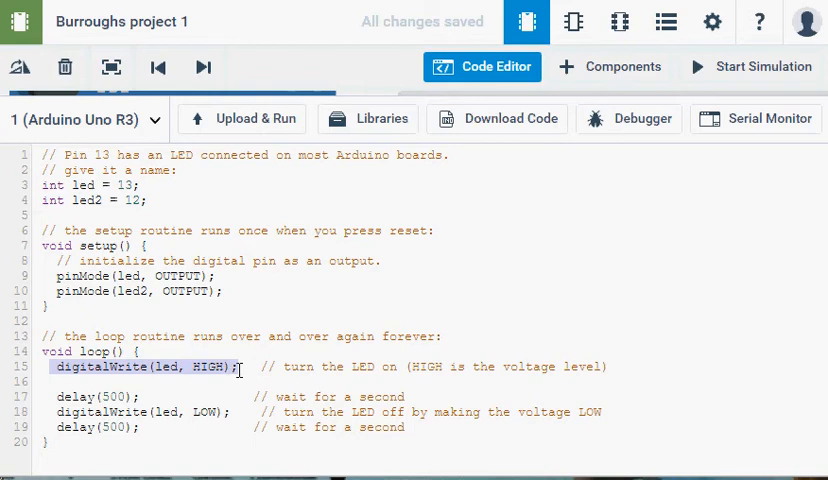
pyautogui.moveTo(132, 388)
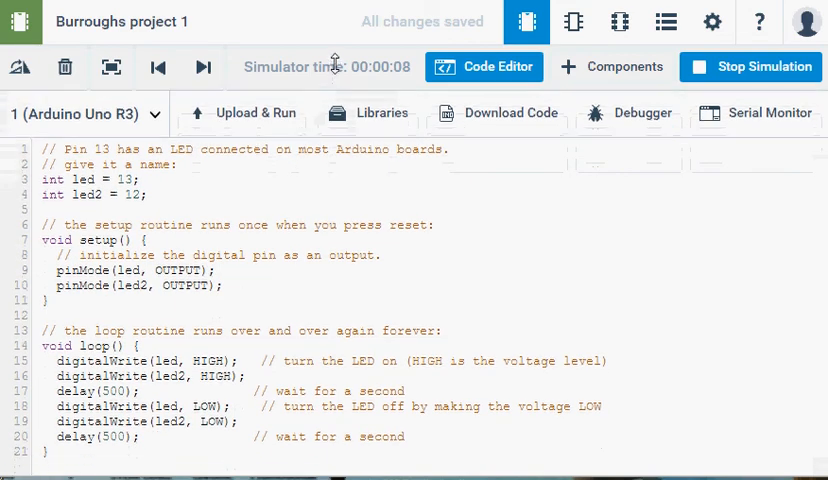
# Step: Stop the simulation, set led2 LOW in the first half and led HIGH in the second, then rerun
pyautogui.click(748, 66)
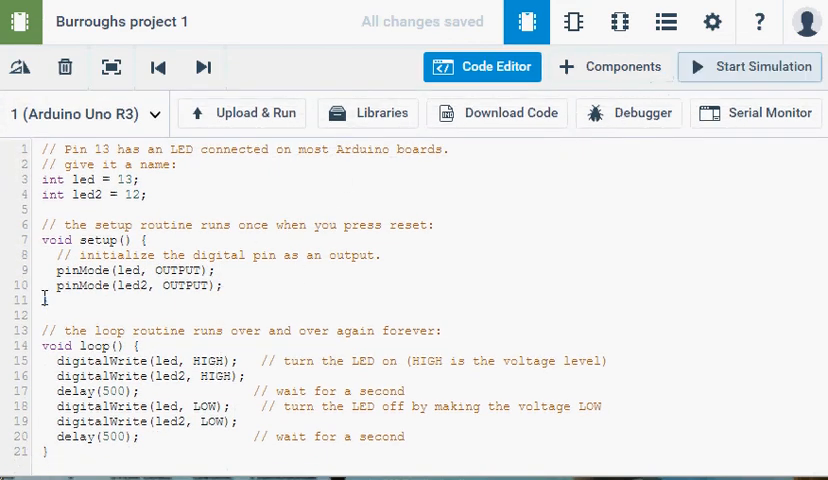
pyautogui.doubleClick(212, 376)
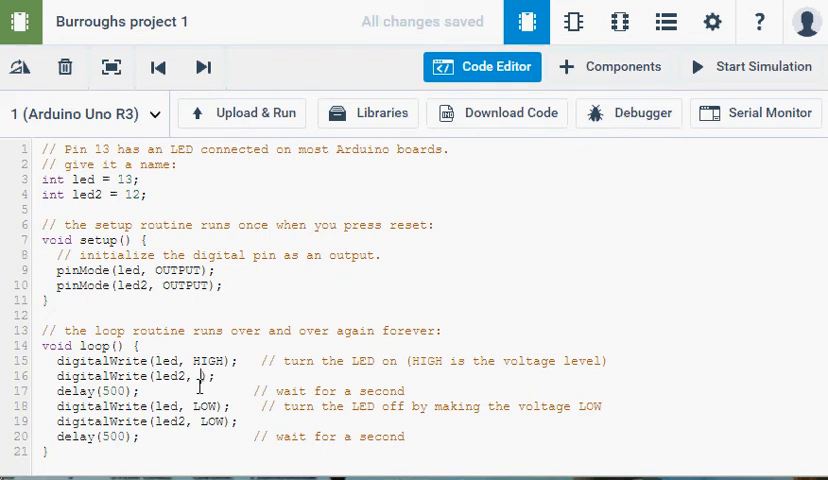
pyautogui.write('LOW')
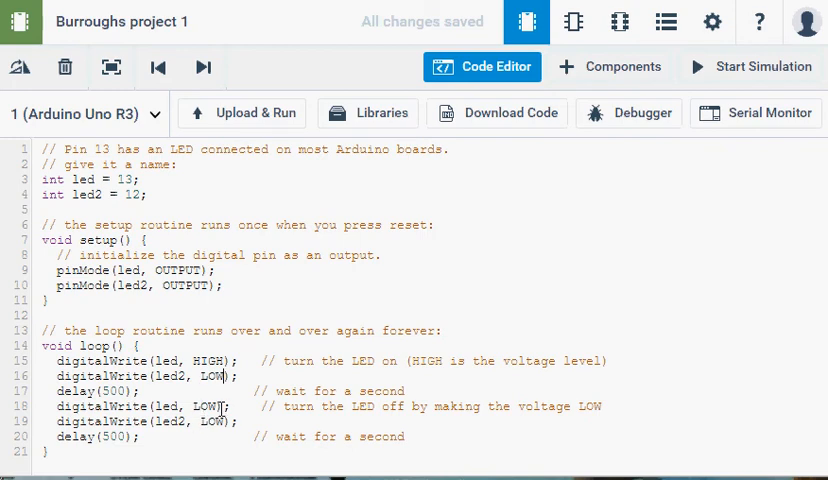
pyautogui.doubleClick(208, 406)
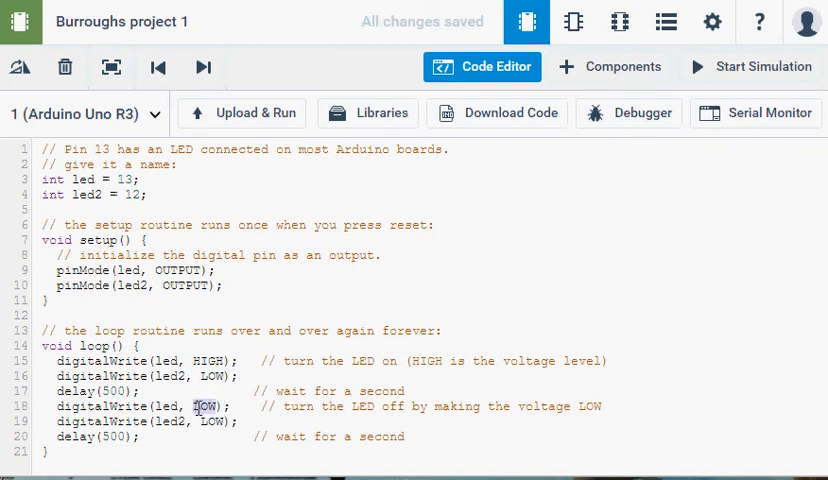
pyautogui.write('HIGH')
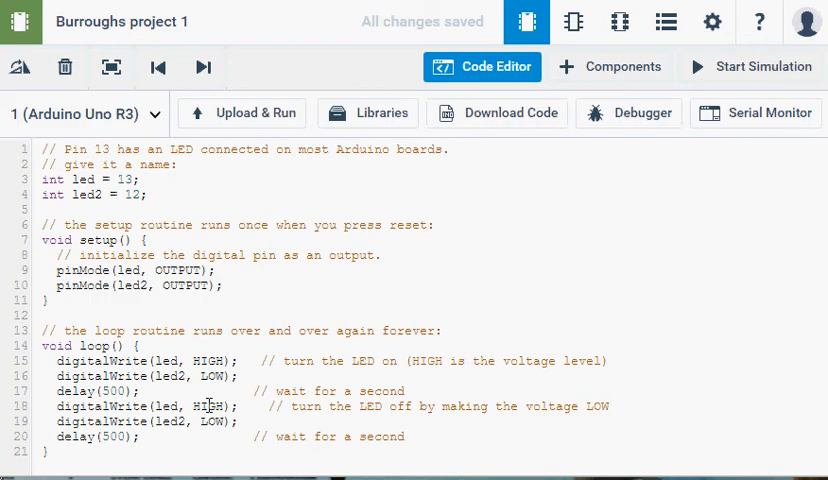
pyautogui.click(752, 66)
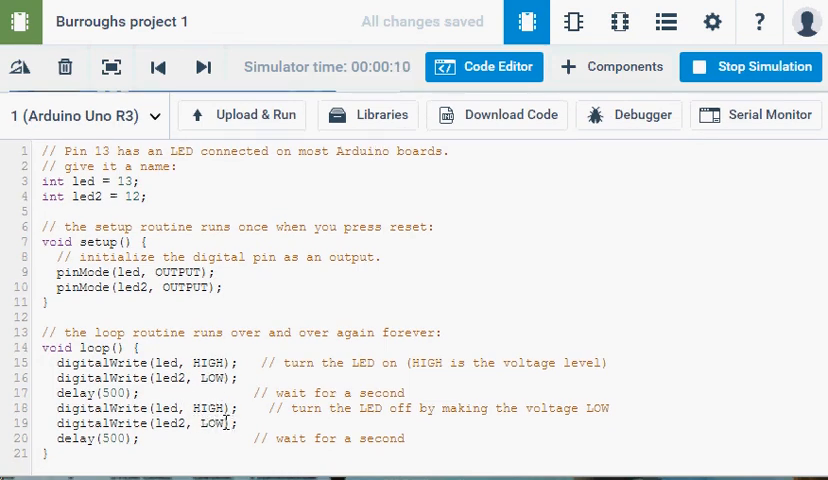
# Step: Select the led2 LOW state in the loop's second half while the simulation runs
pyautogui.doubleClick(210, 422)
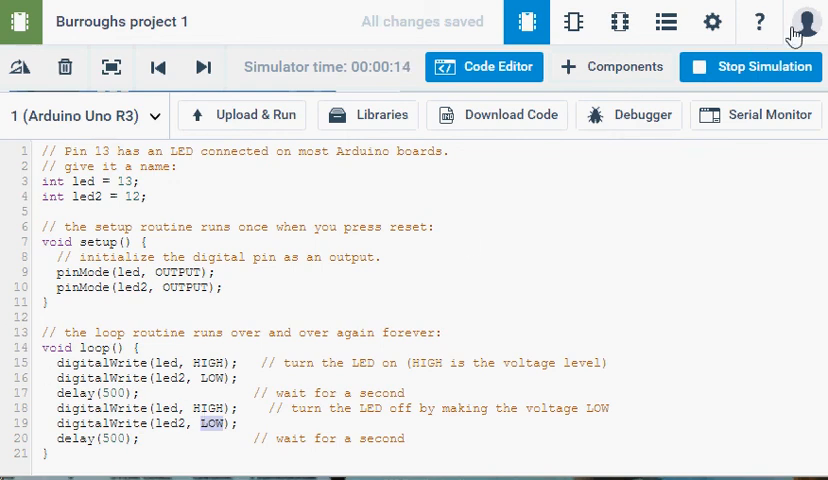
# Step: Stop the simulation, make the second half set led LOW and led2 HIGH, and rerun it
pyautogui.click(748, 68)
pyautogui.write('LOW')
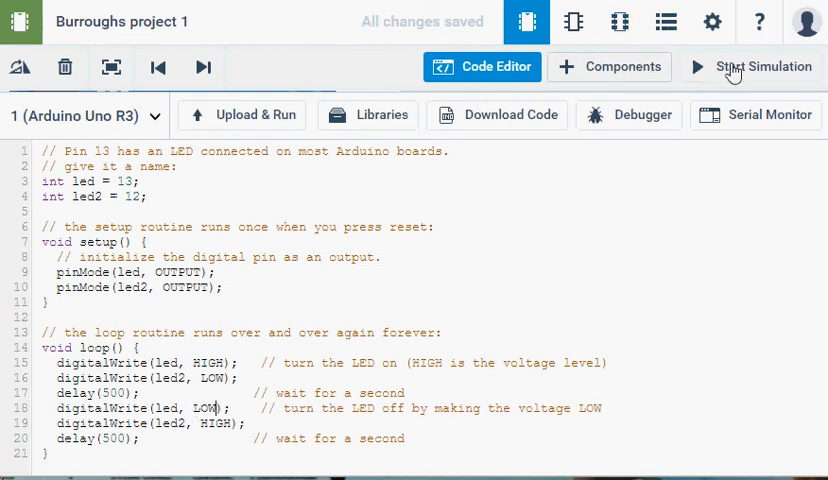
pyautogui.click(762, 66)
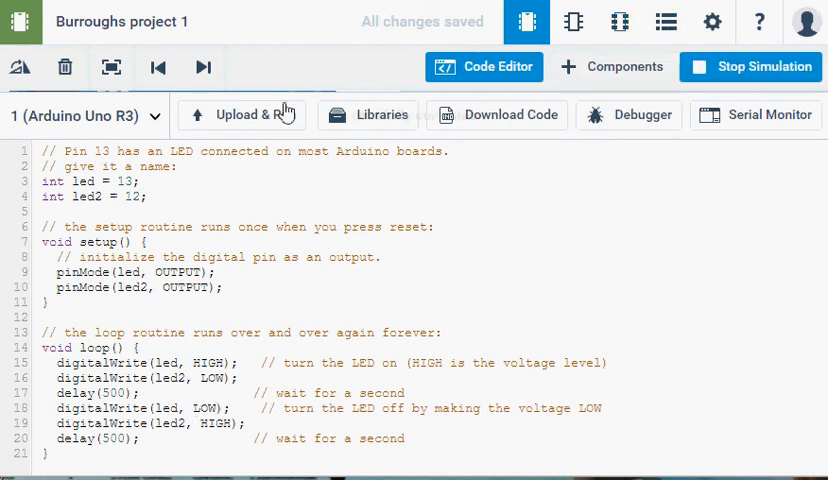